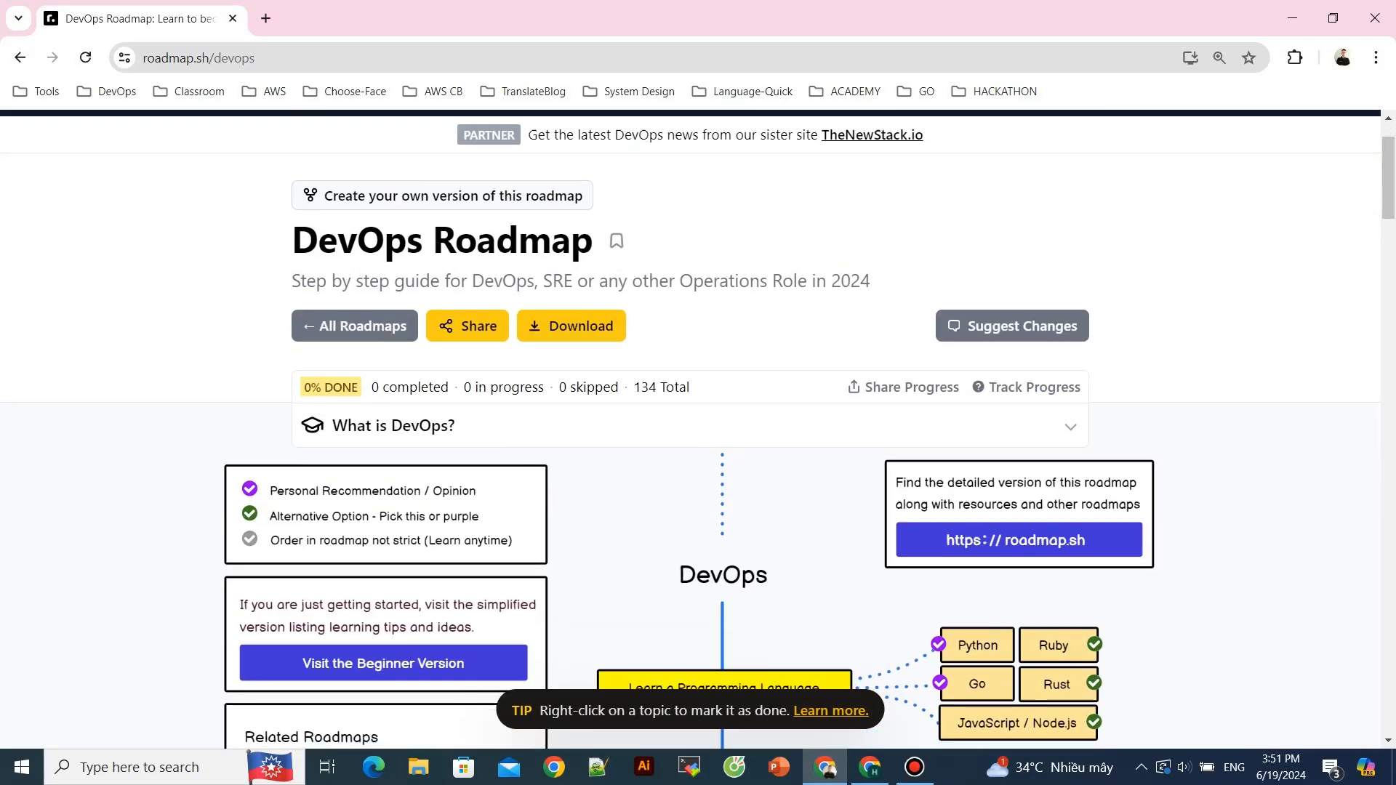
Step: Mark Learn a Programming Language and JavaScript / Node.js as done
scroll("down", 3)
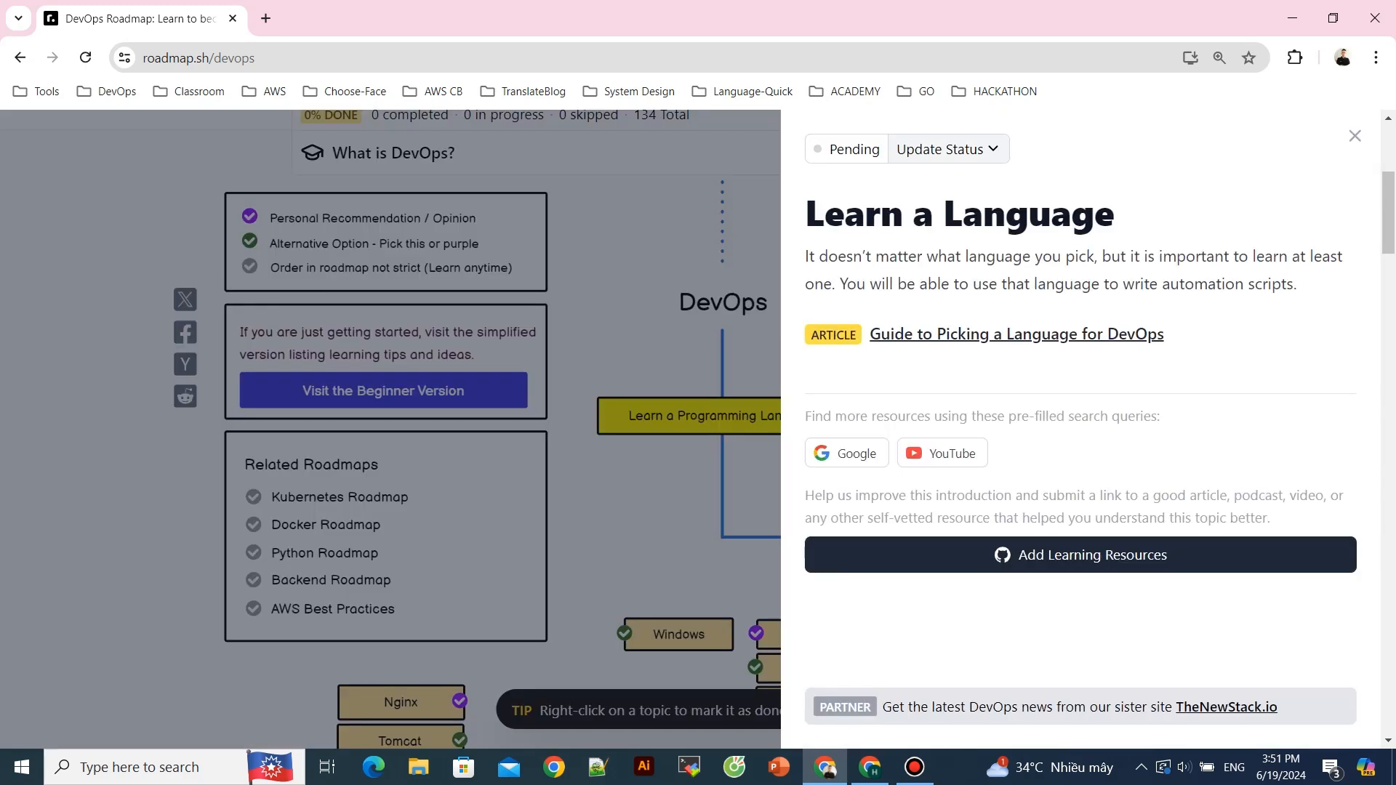
left_click(1354, 136)
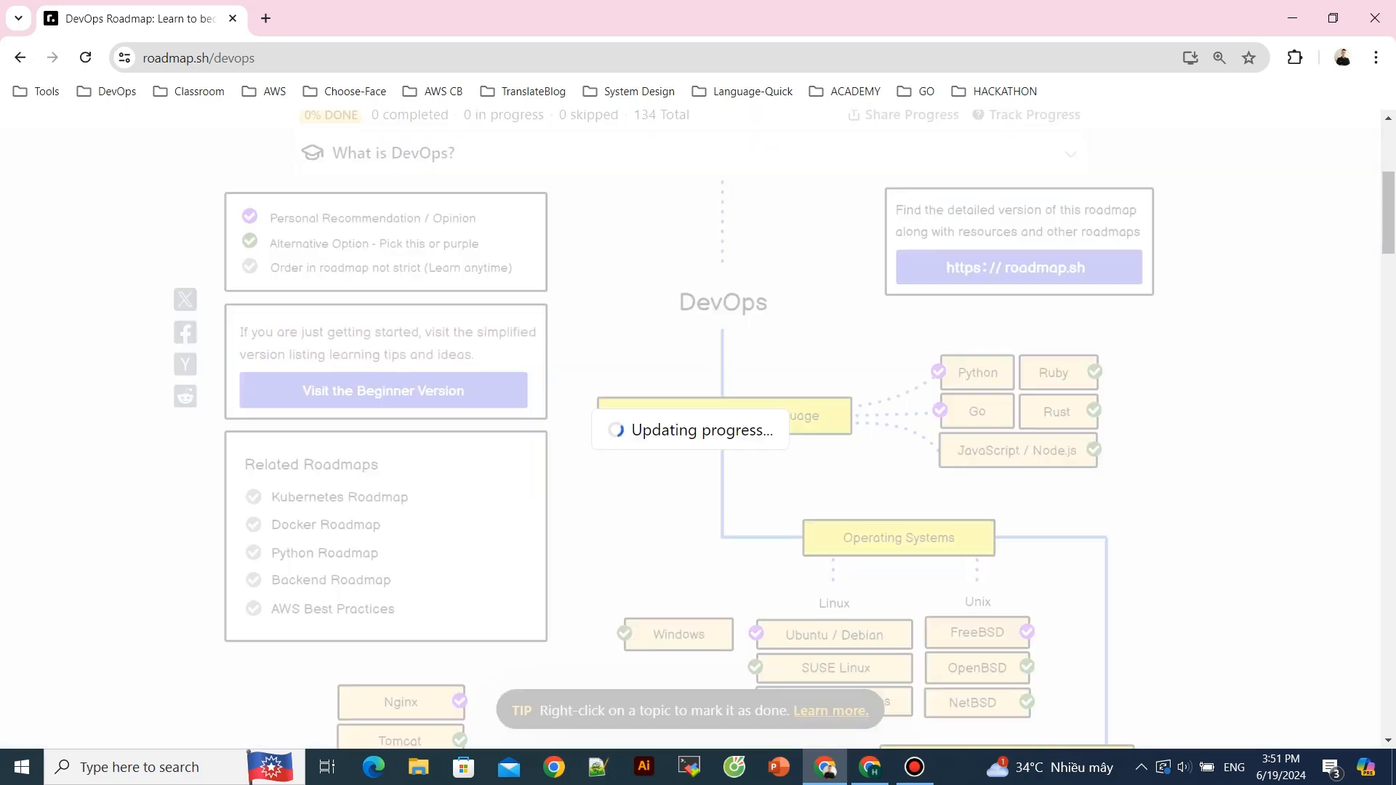
scroll("down", 3)
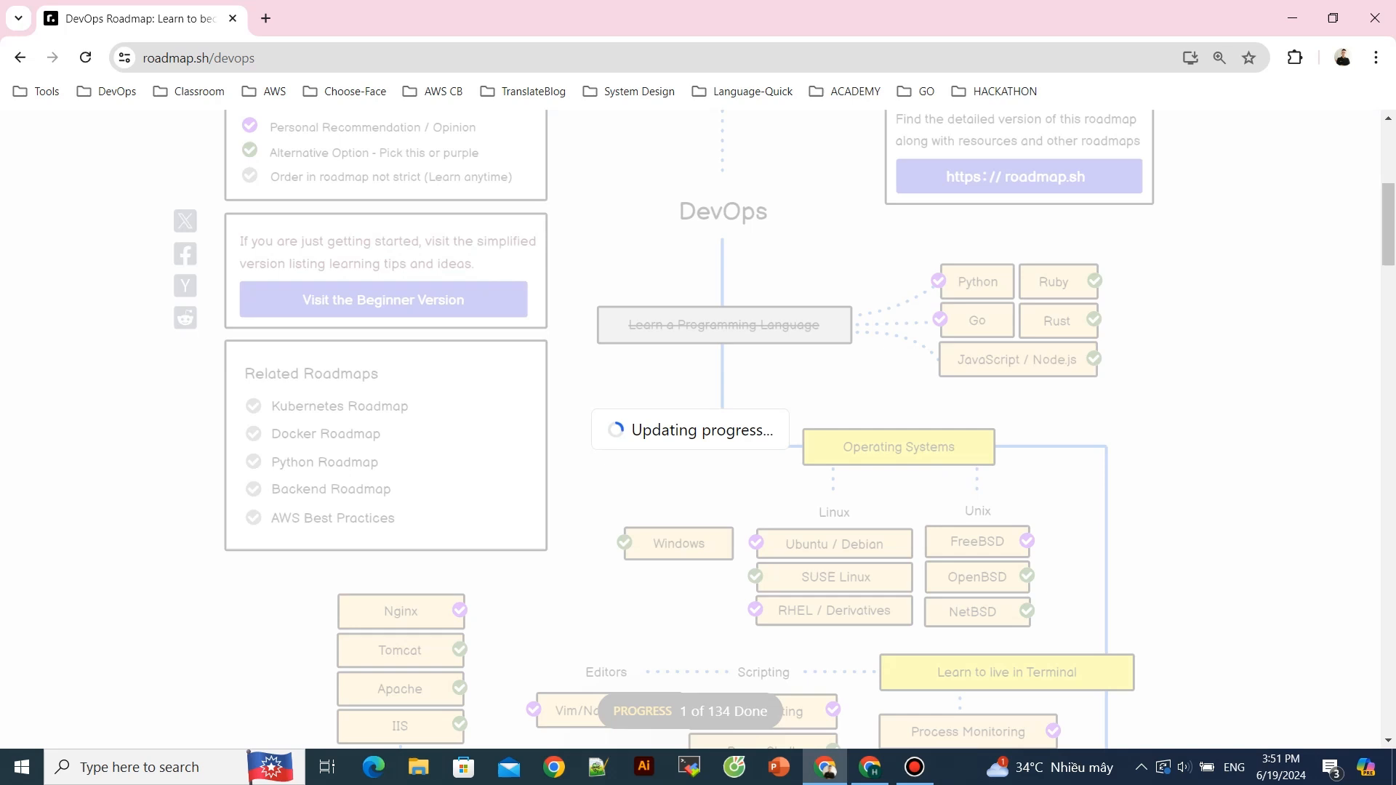
left_click(976, 282)
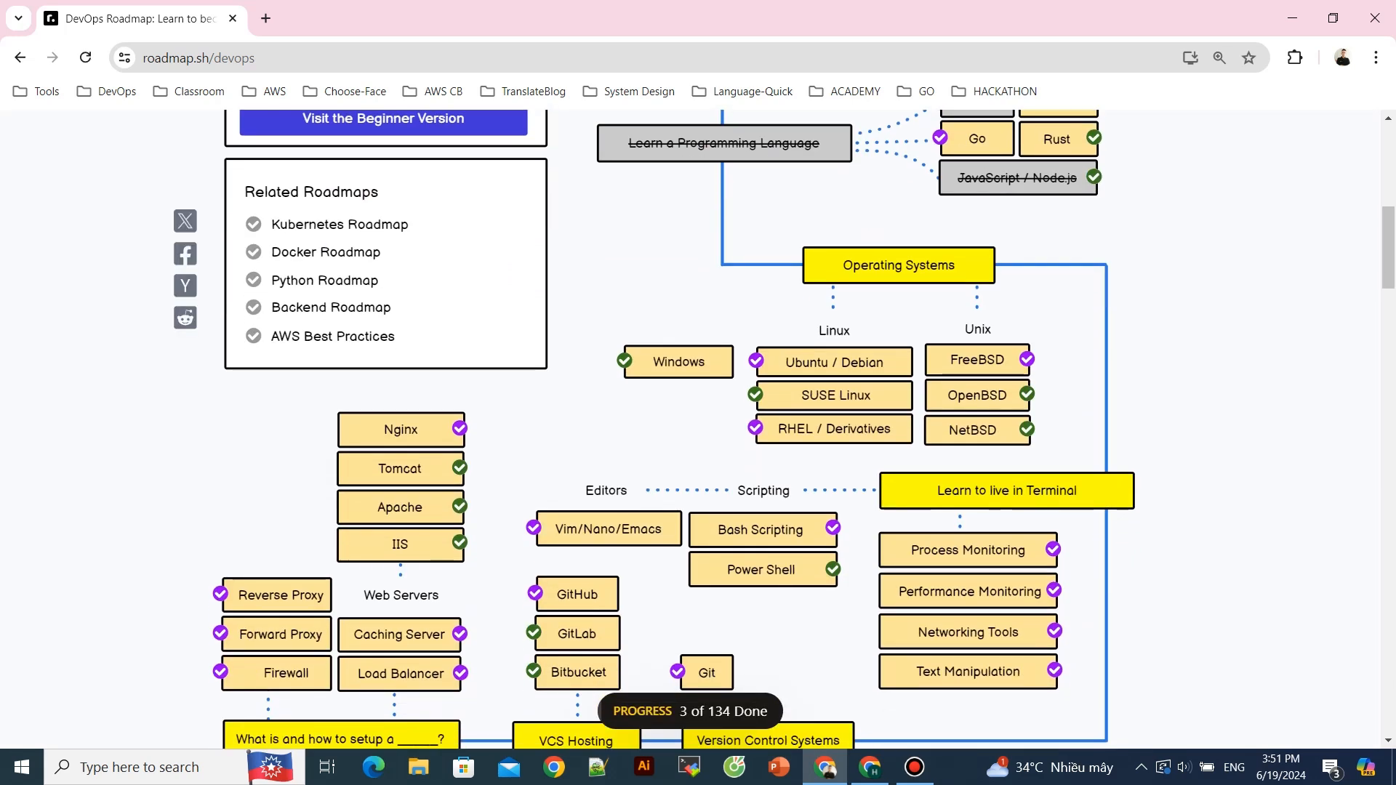
Step: Mark Operating Systems and Ubuntu / Debian as done
left_click(897, 265)
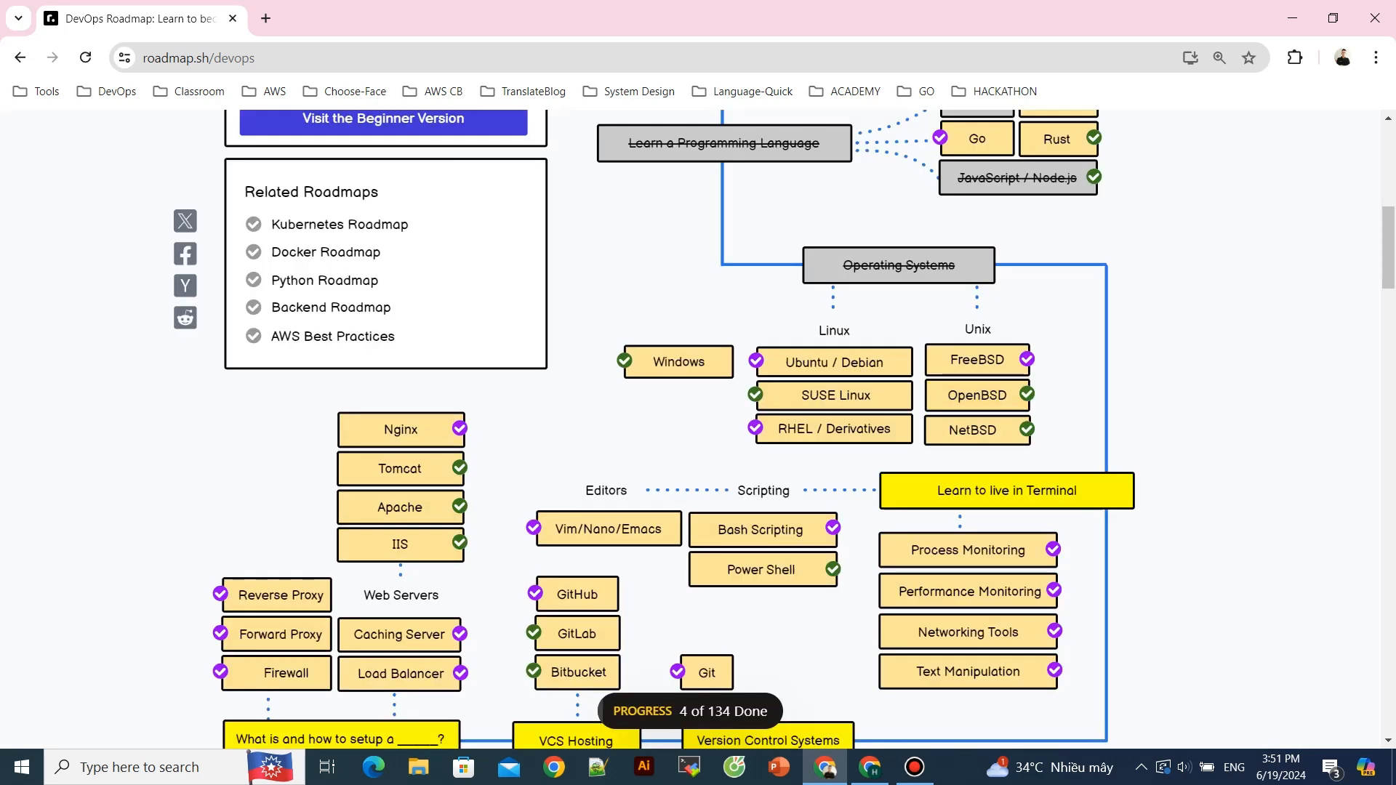
left_click(829, 362)
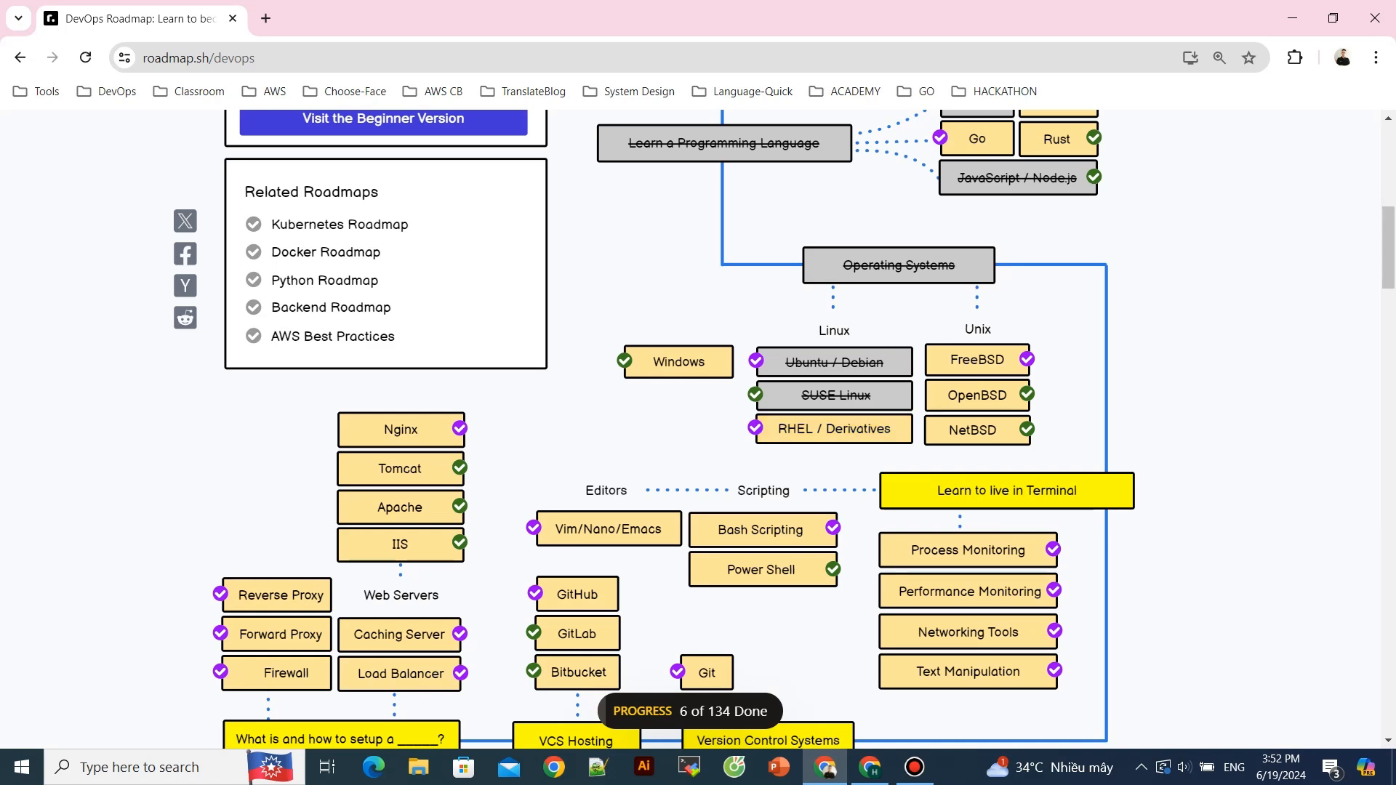
Step: Mark Windows, Text Manipulation, Bash Scripting and Vim/Nano/Emacs as done
scroll("down", 3)
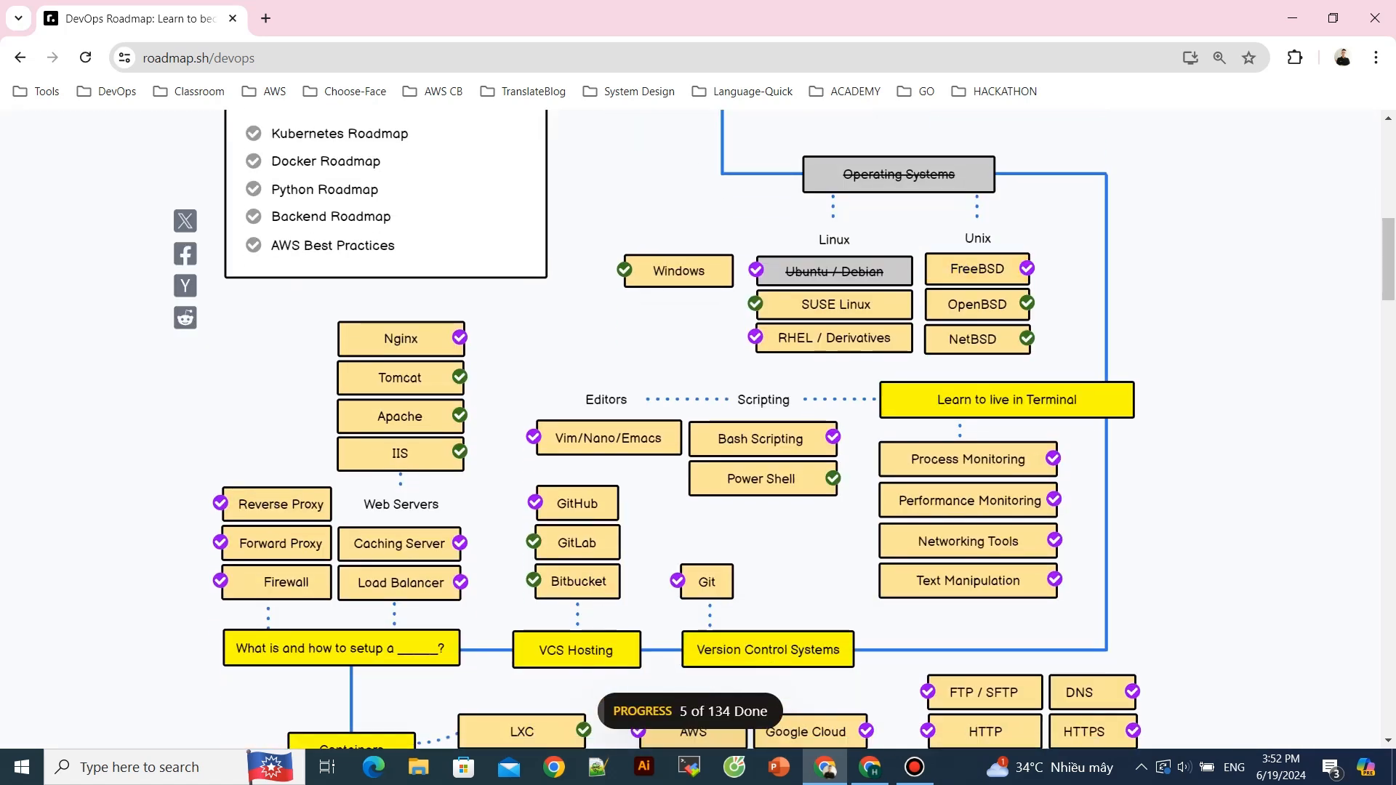
left_click(679, 270)
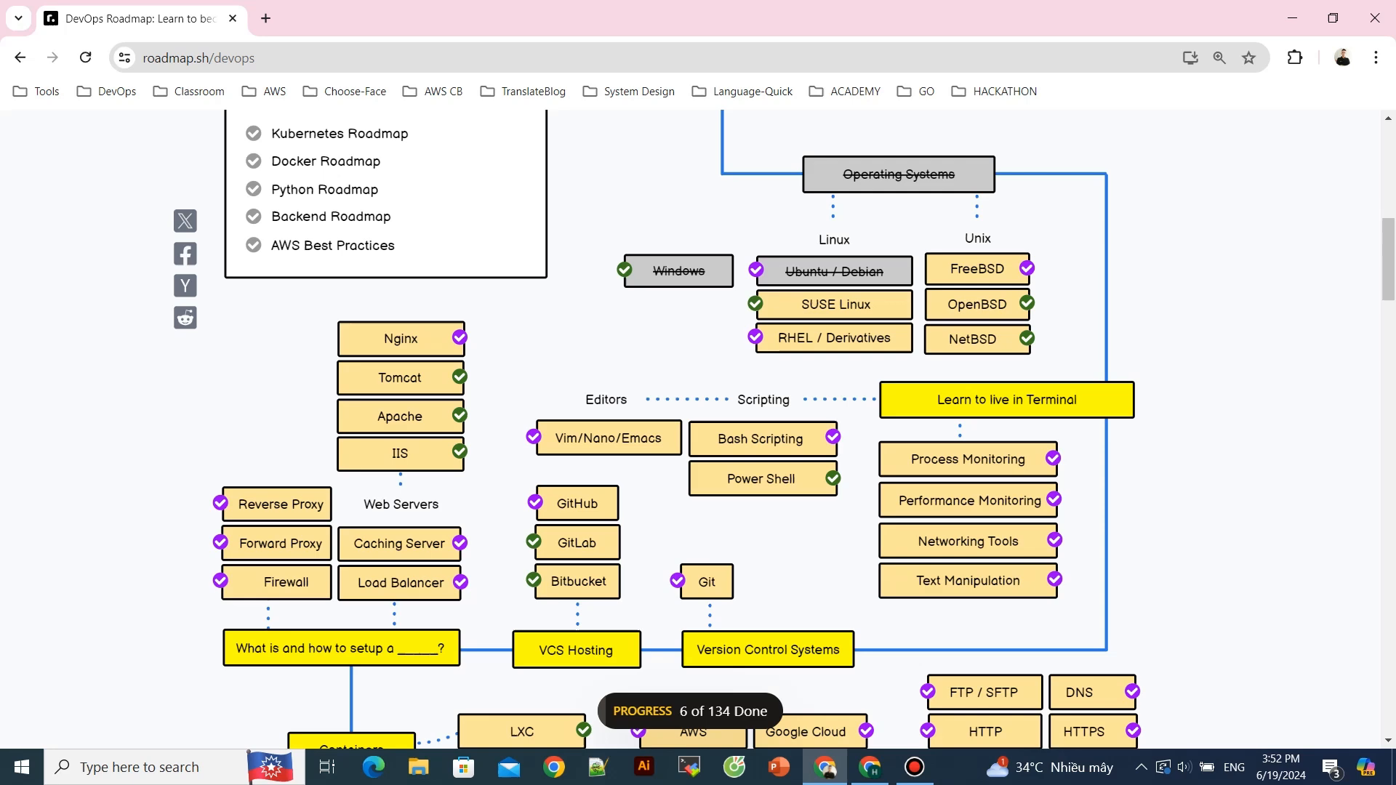
scroll("down", 3)
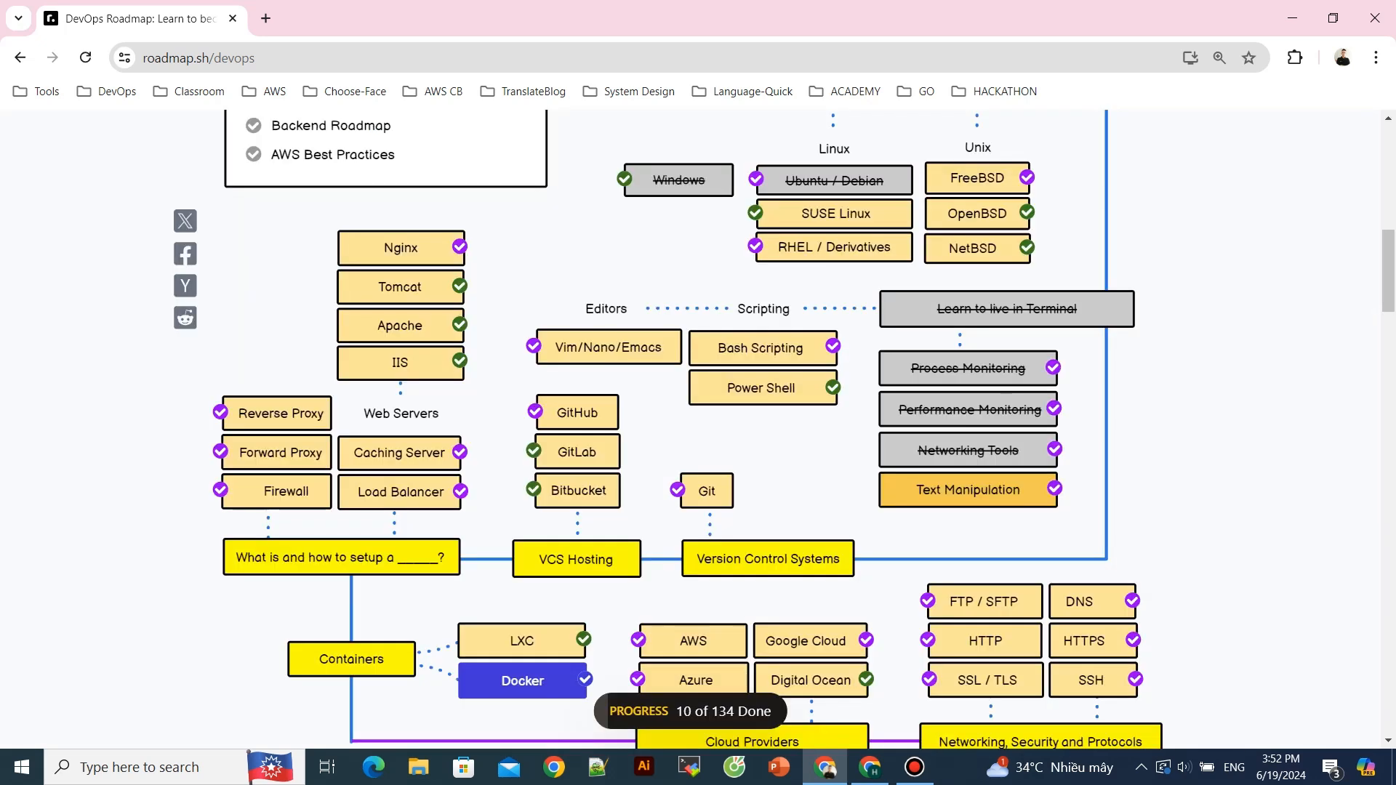
left_click(761, 347)
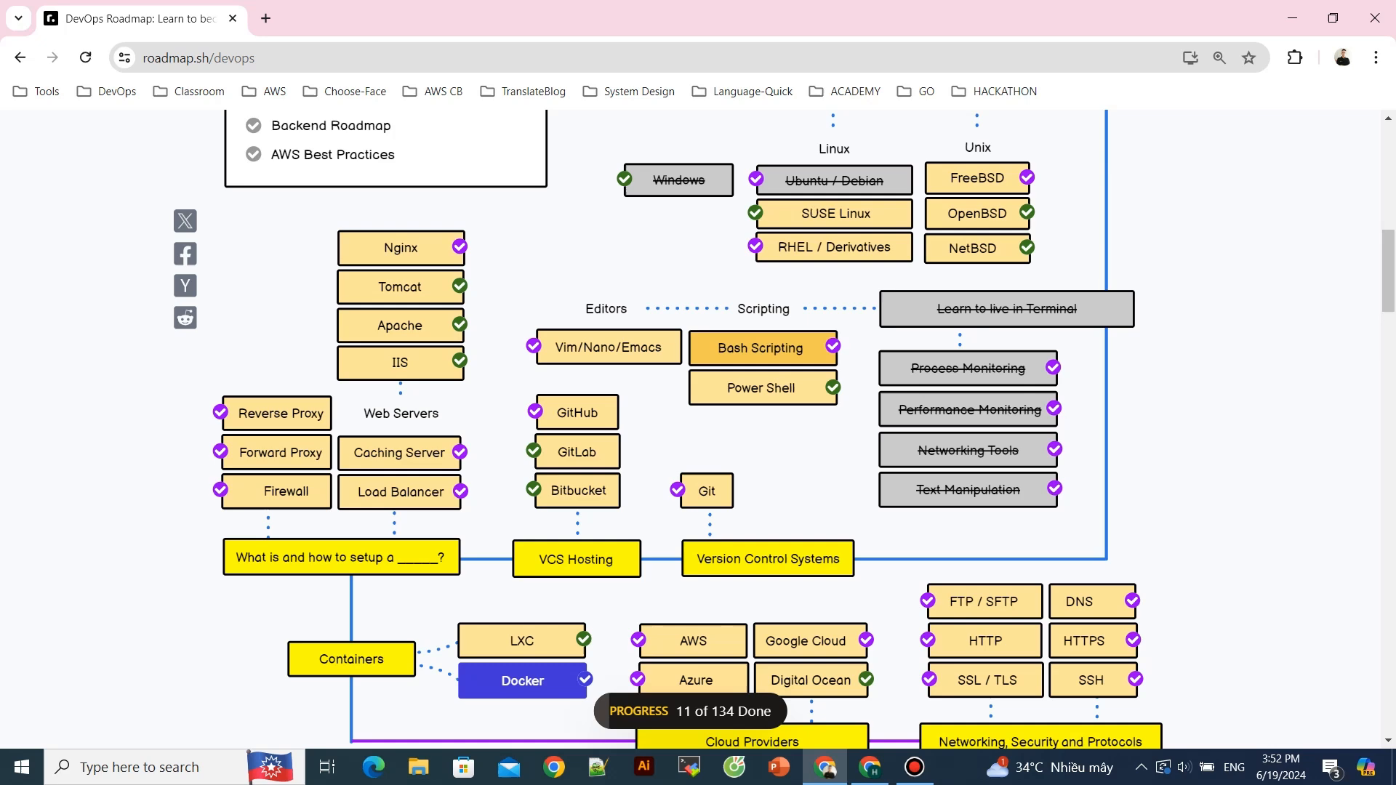
left_click(761, 349)
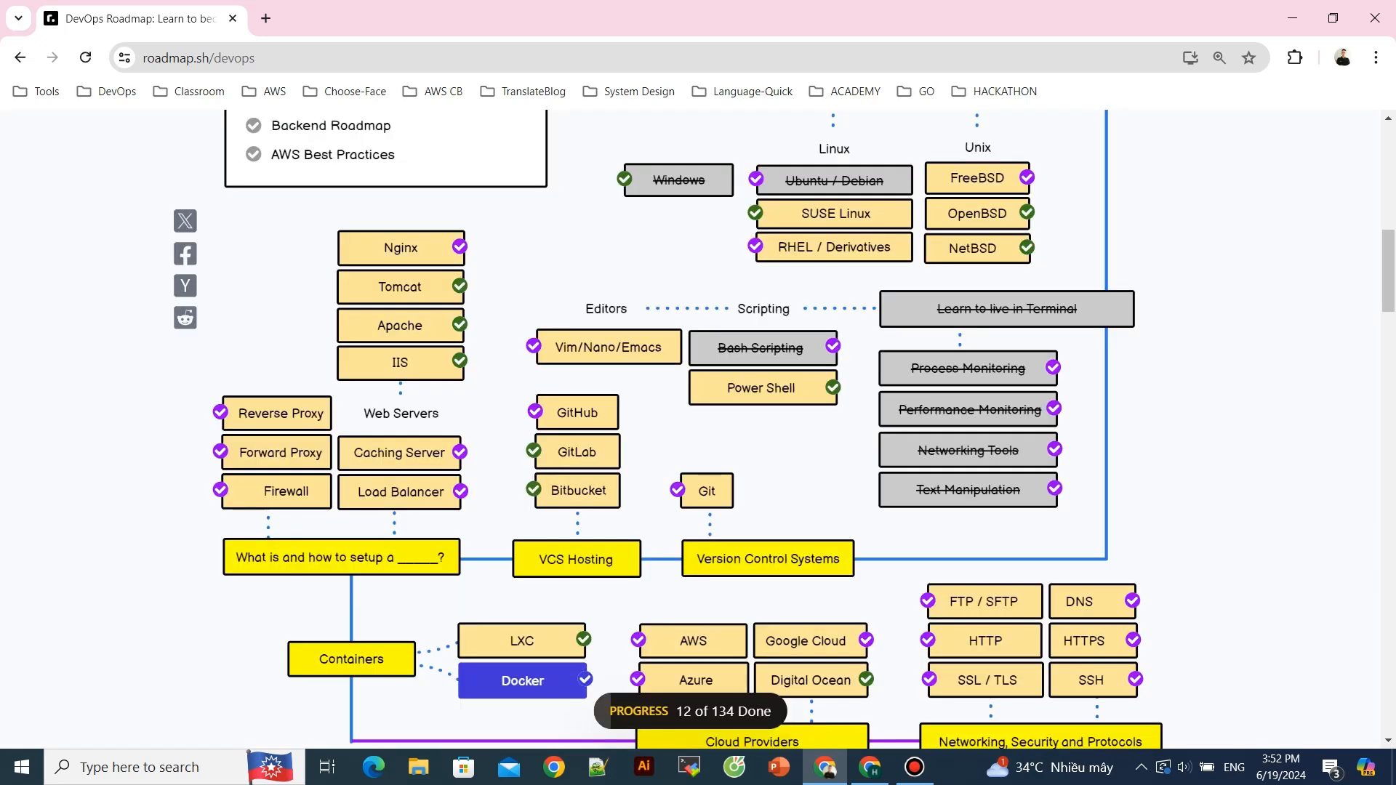
left_click(609, 347)
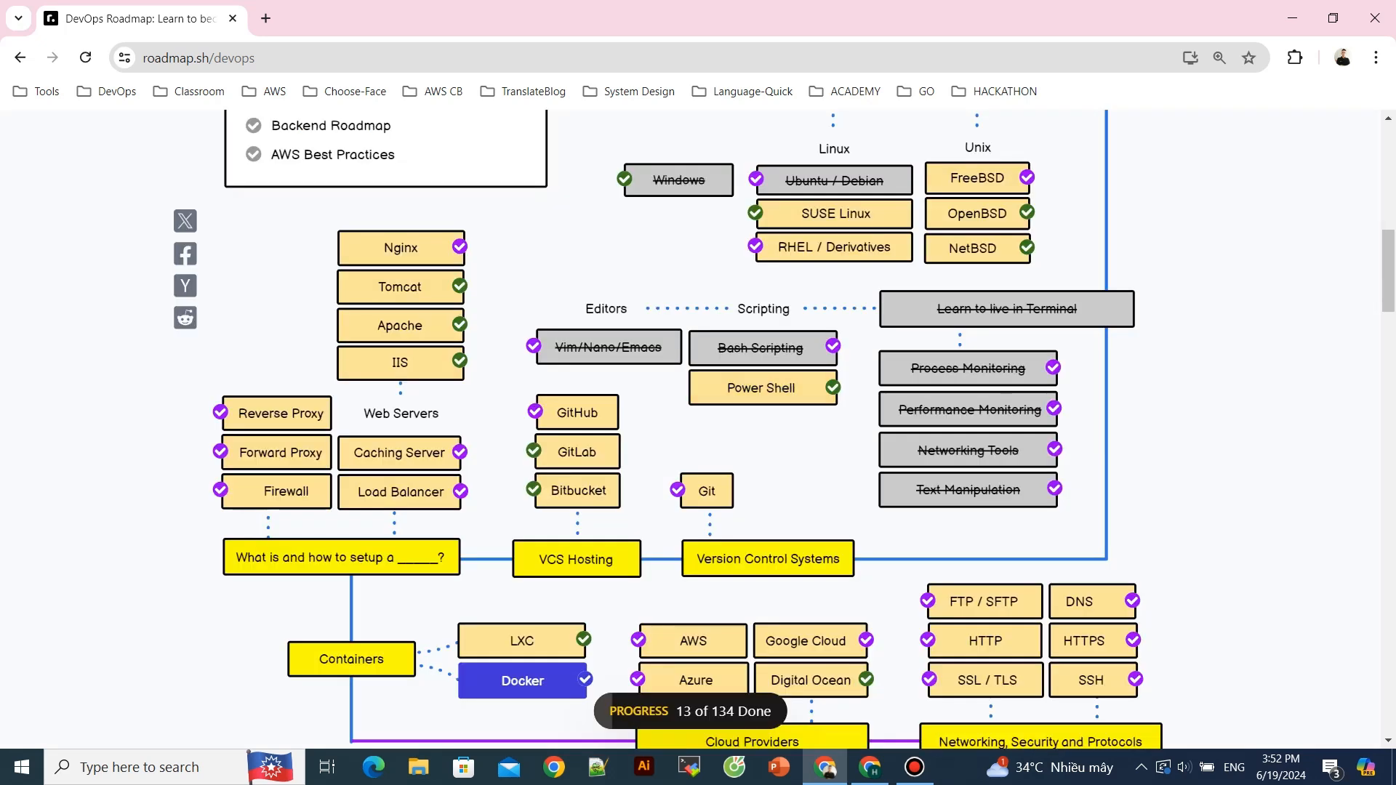
Step: Mark Git, a version-control topic, VCS Hosting and the web server setup topic as done
scroll("down", 3)
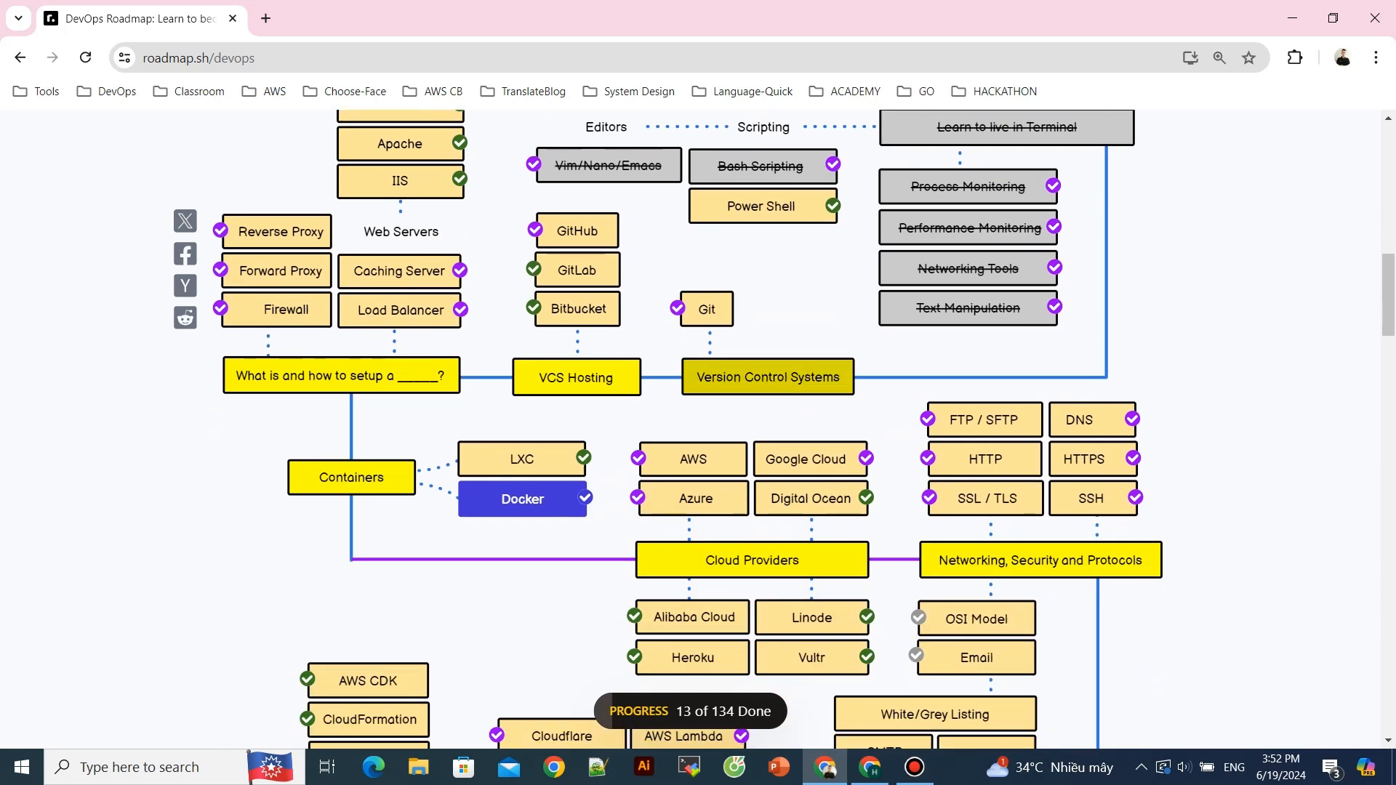
left_click(707, 309)
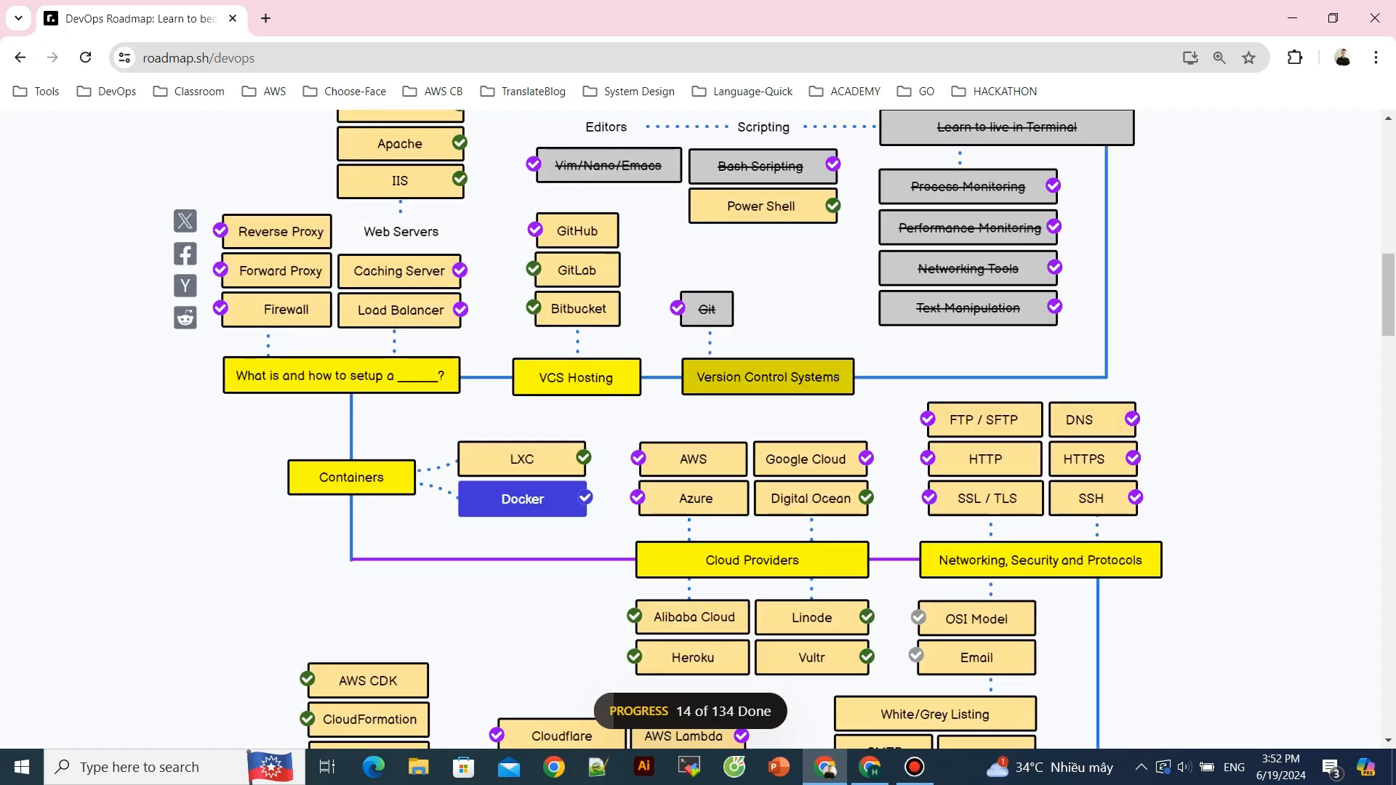
left_click(522, 499)
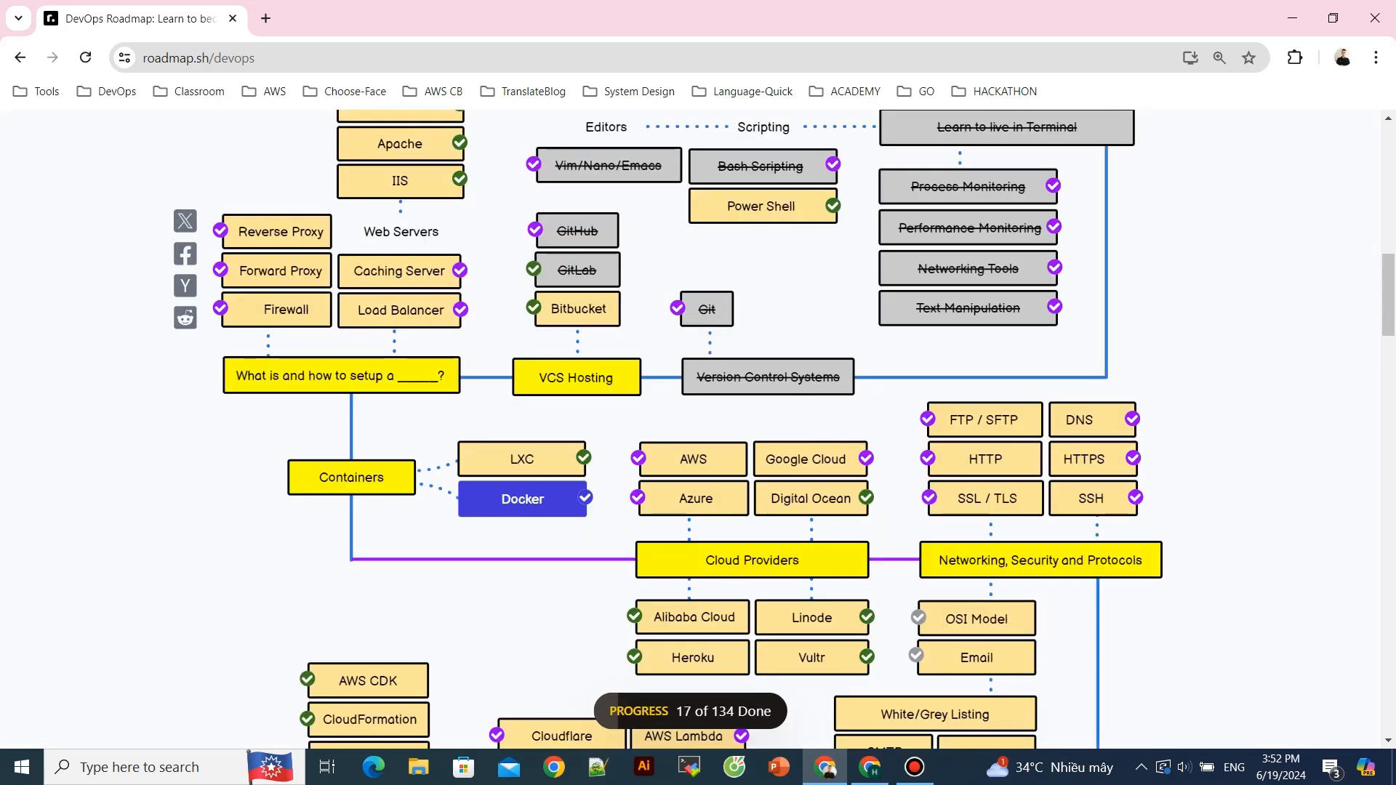
left_click(576, 377)
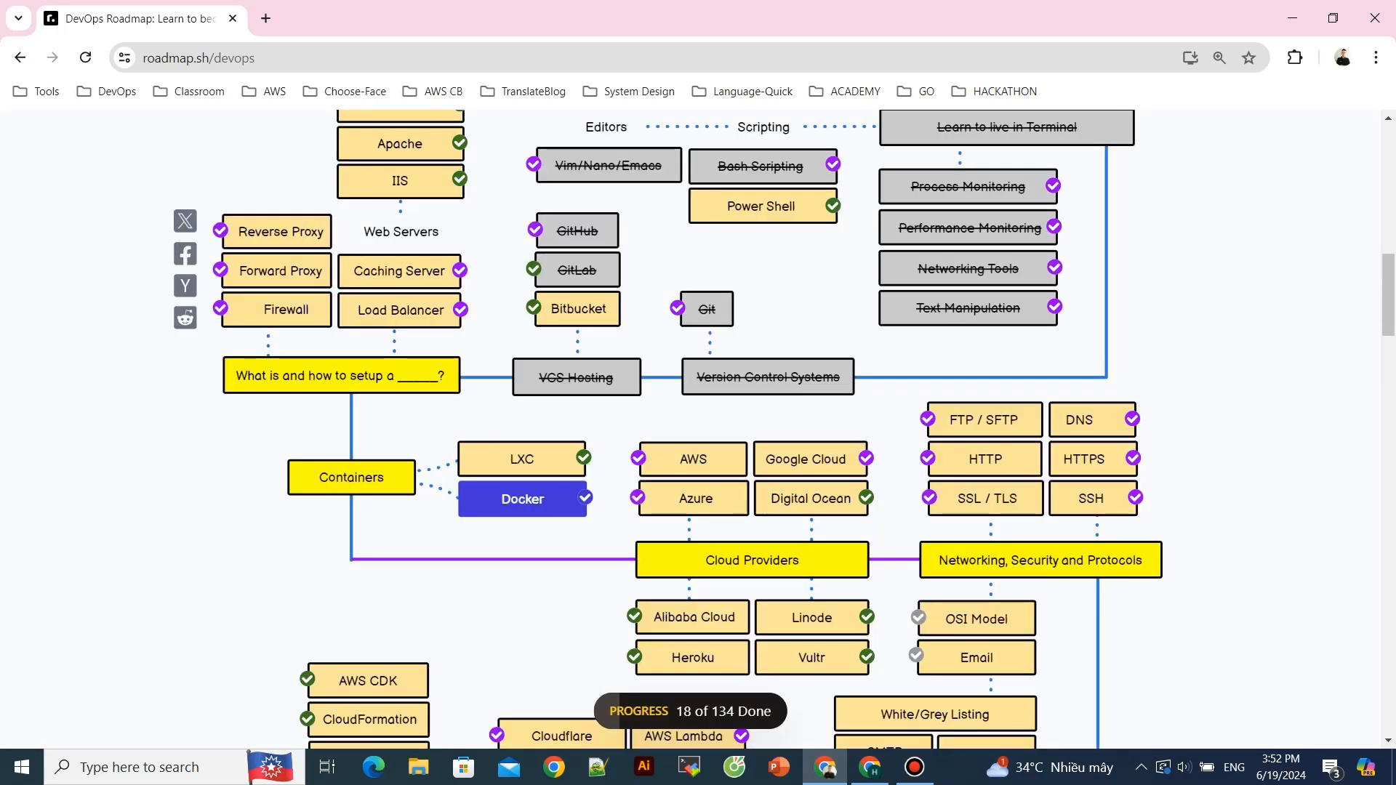
scroll("up", 3)
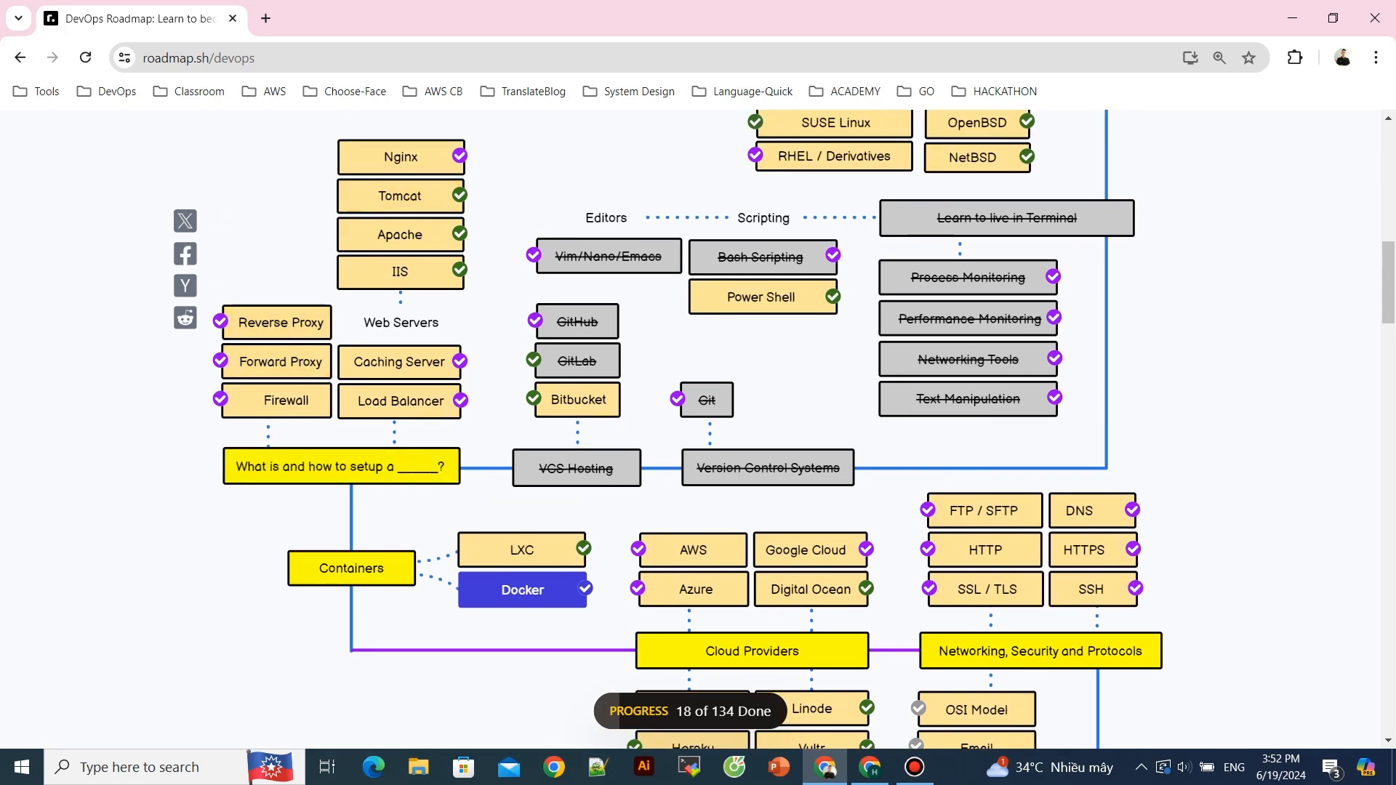
left_click(285, 361)
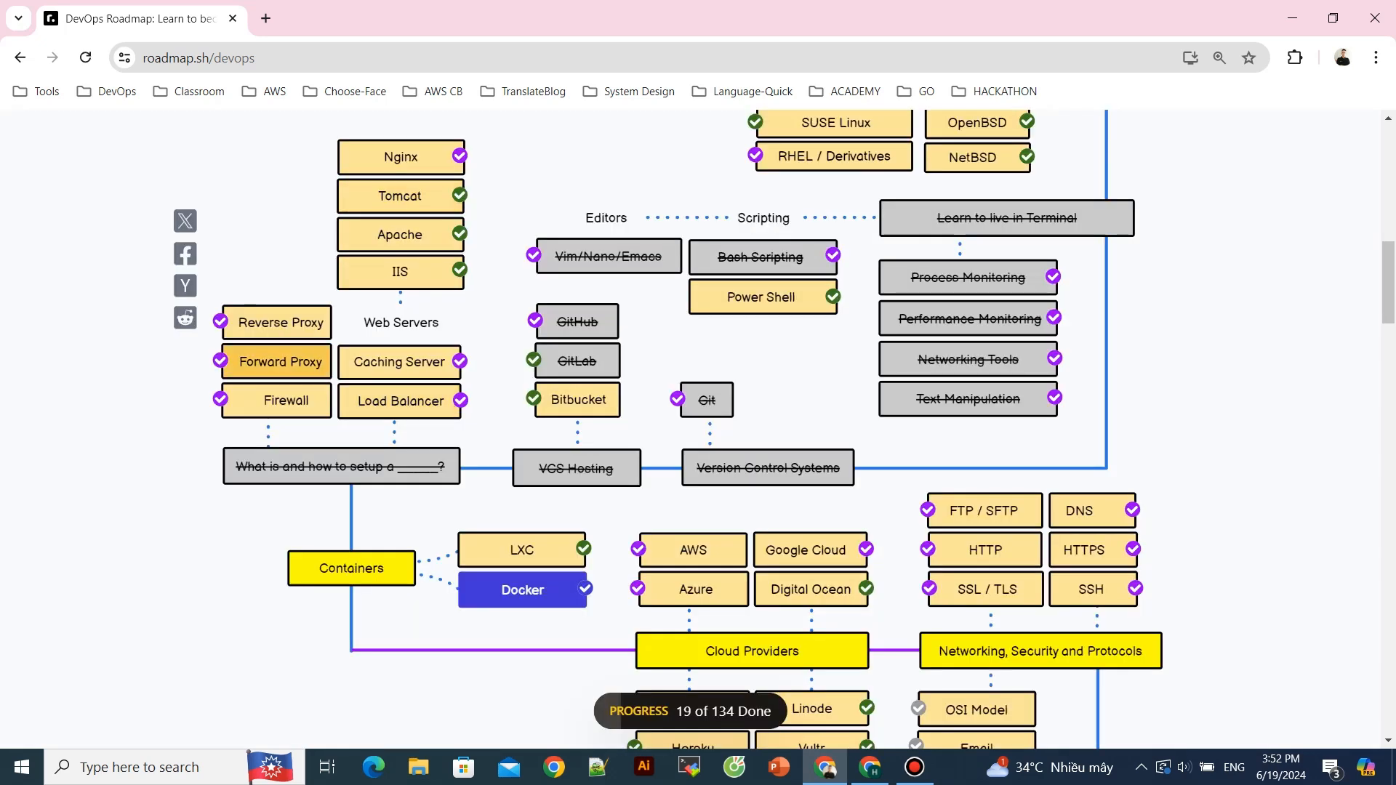
scroll("down", 3)
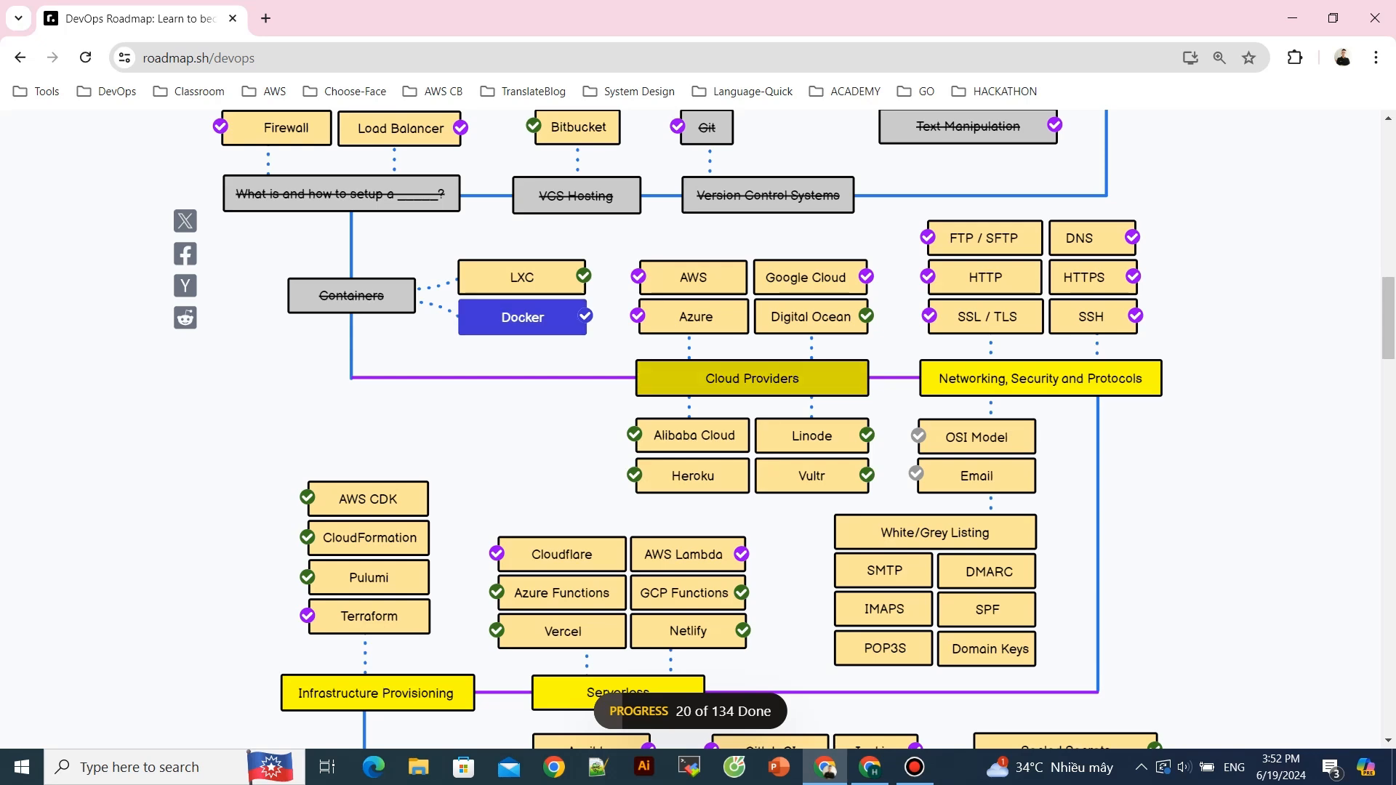
Step: Mark AWS and HTTPS as done and clear Digital Ocean's done status
left_click(691, 277)
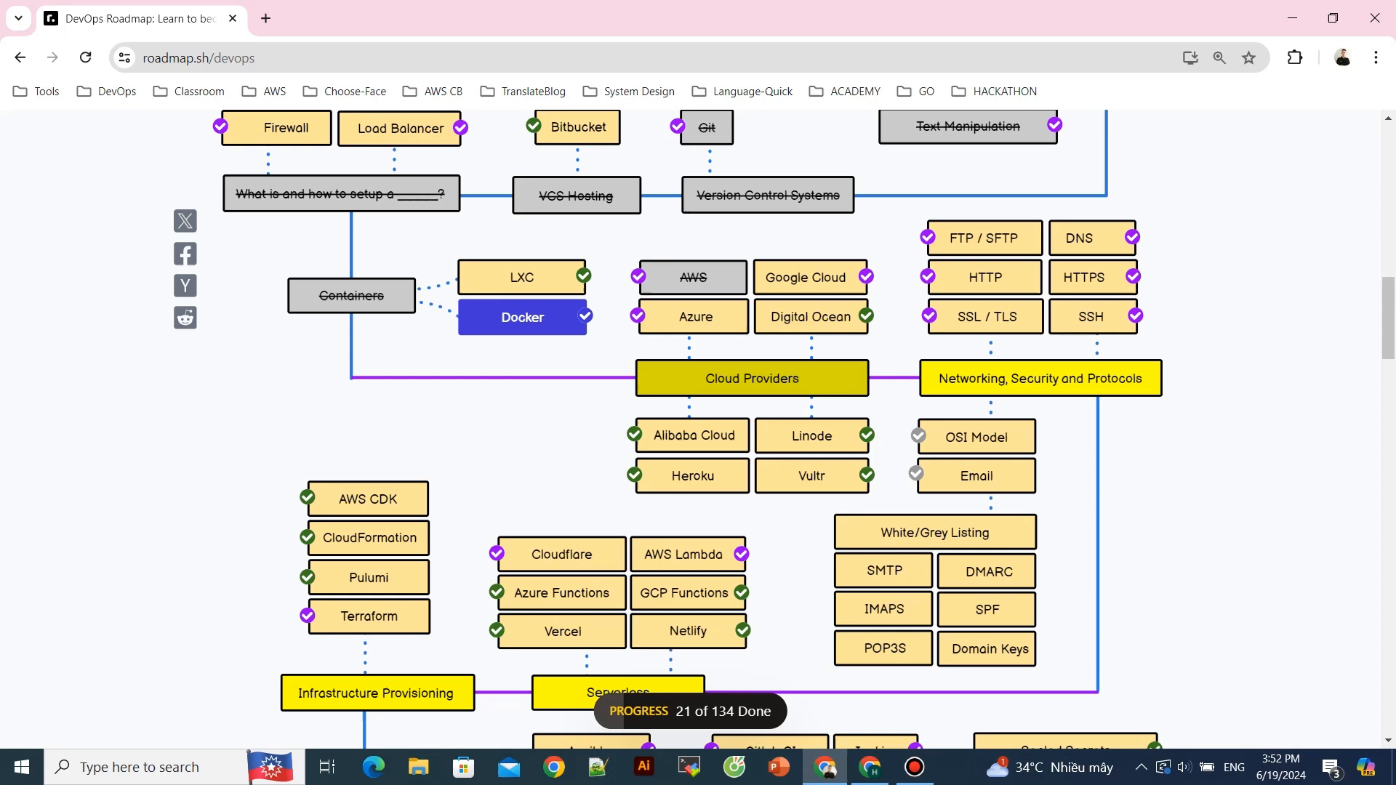
left_click(812, 316)
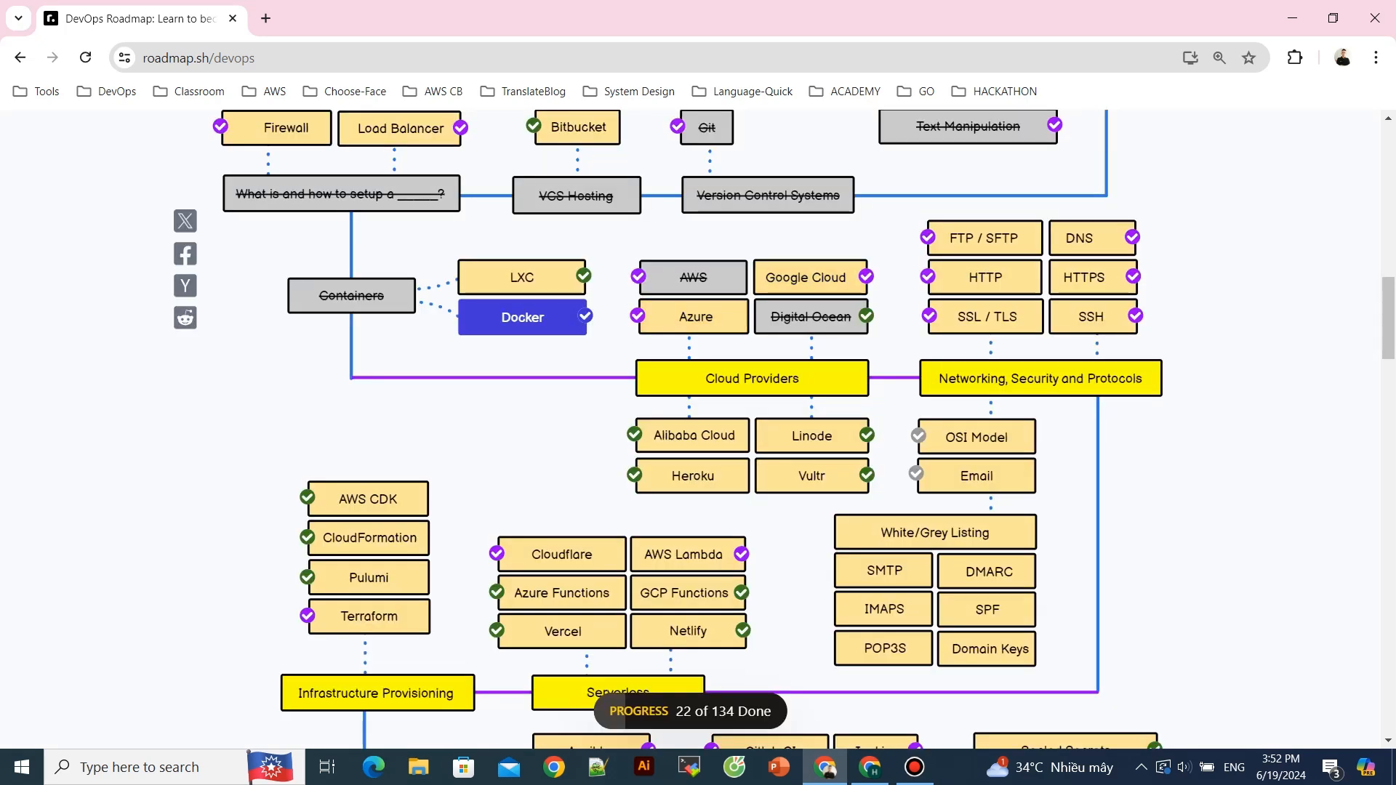
left_click(809, 316)
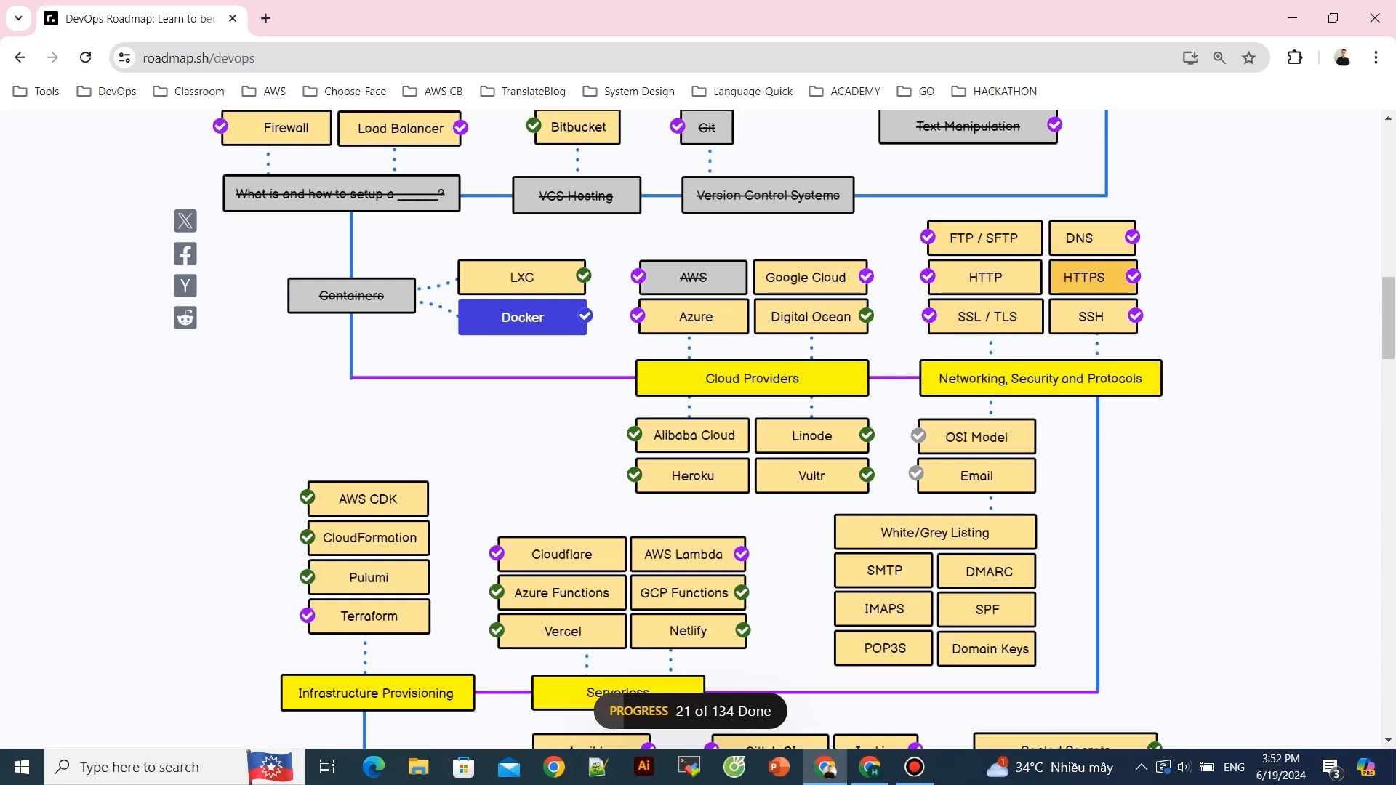
left_click(1078, 238)
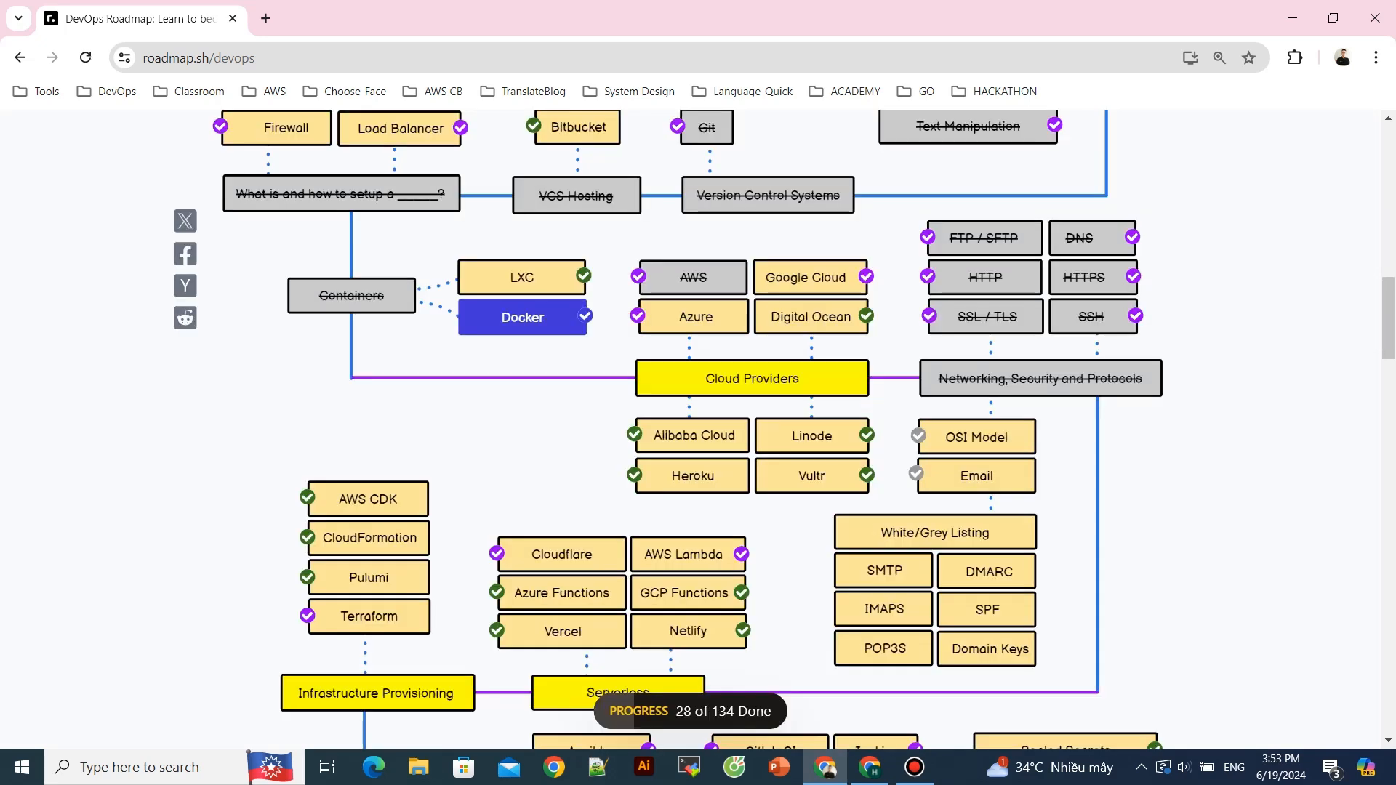
scroll("down", 3)
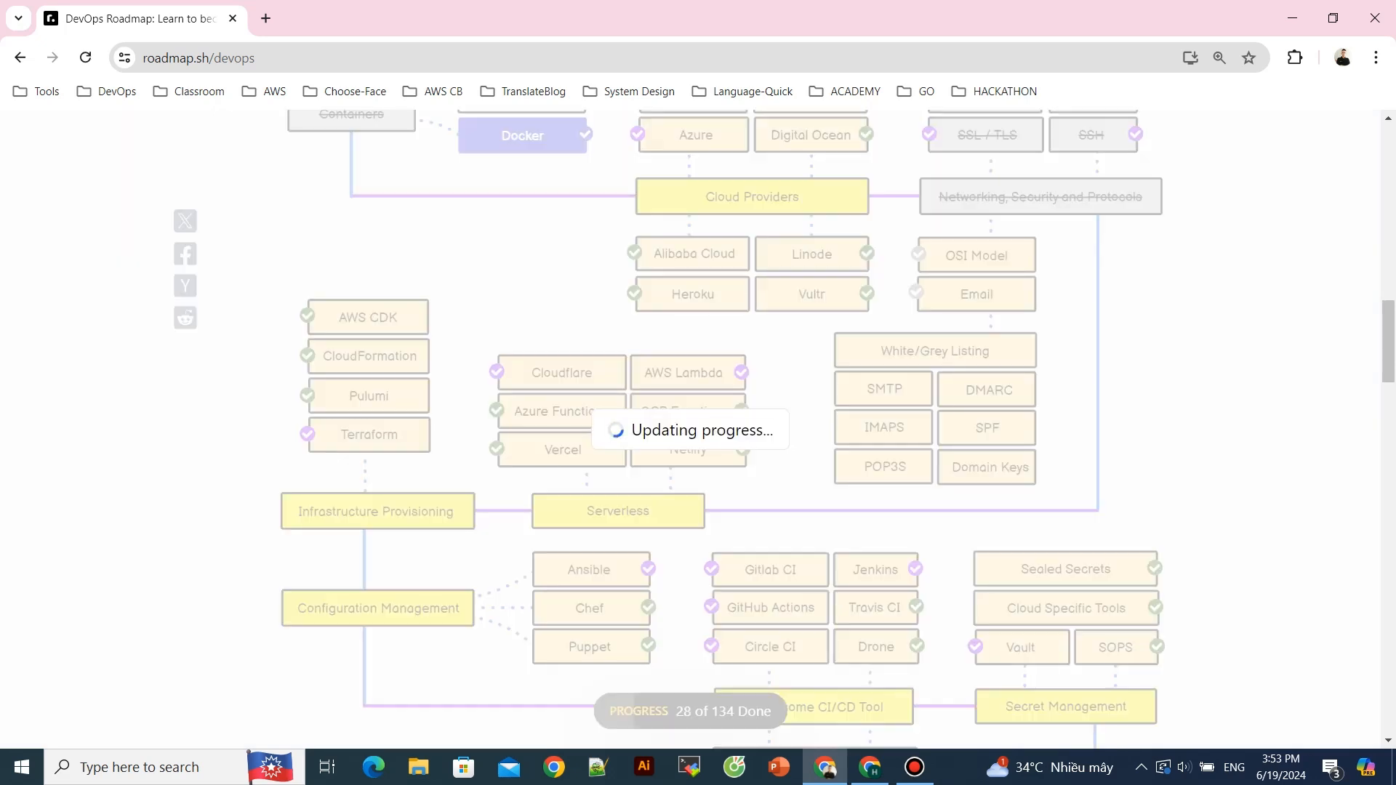
Step: Mark AWS Lambda, Cloudflare and Infrastructure Provisioning as done
left_click(690, 373)
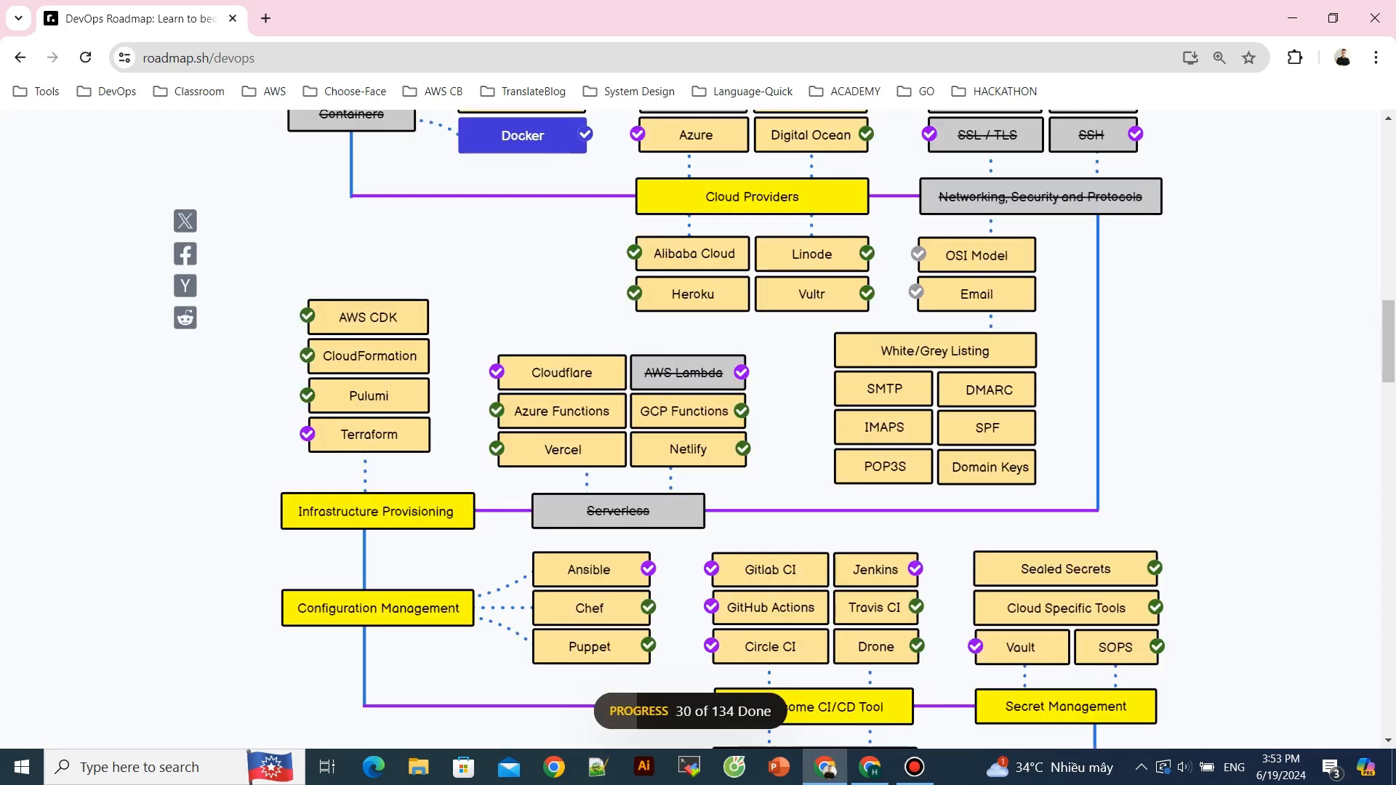
left_click(558, 373)
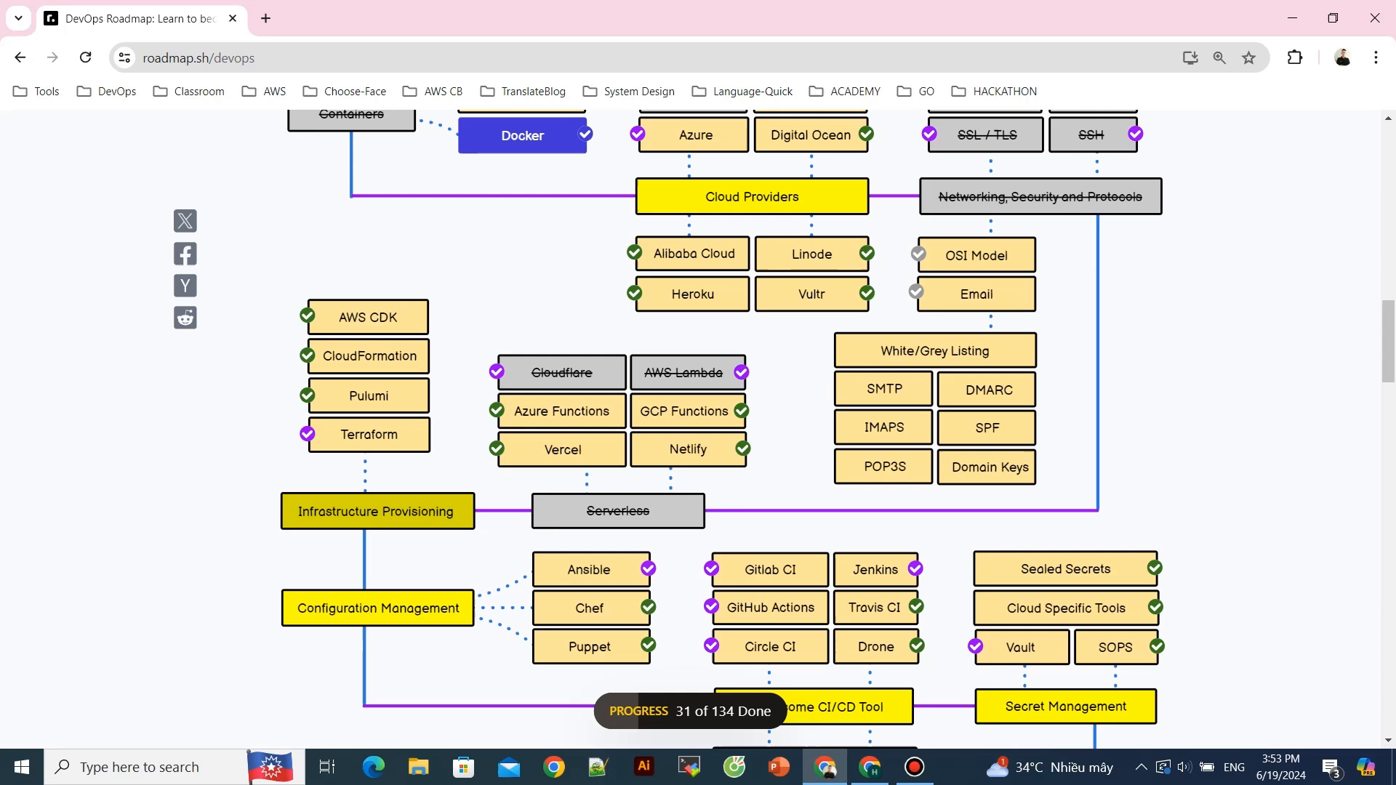
left_click(368, 435)
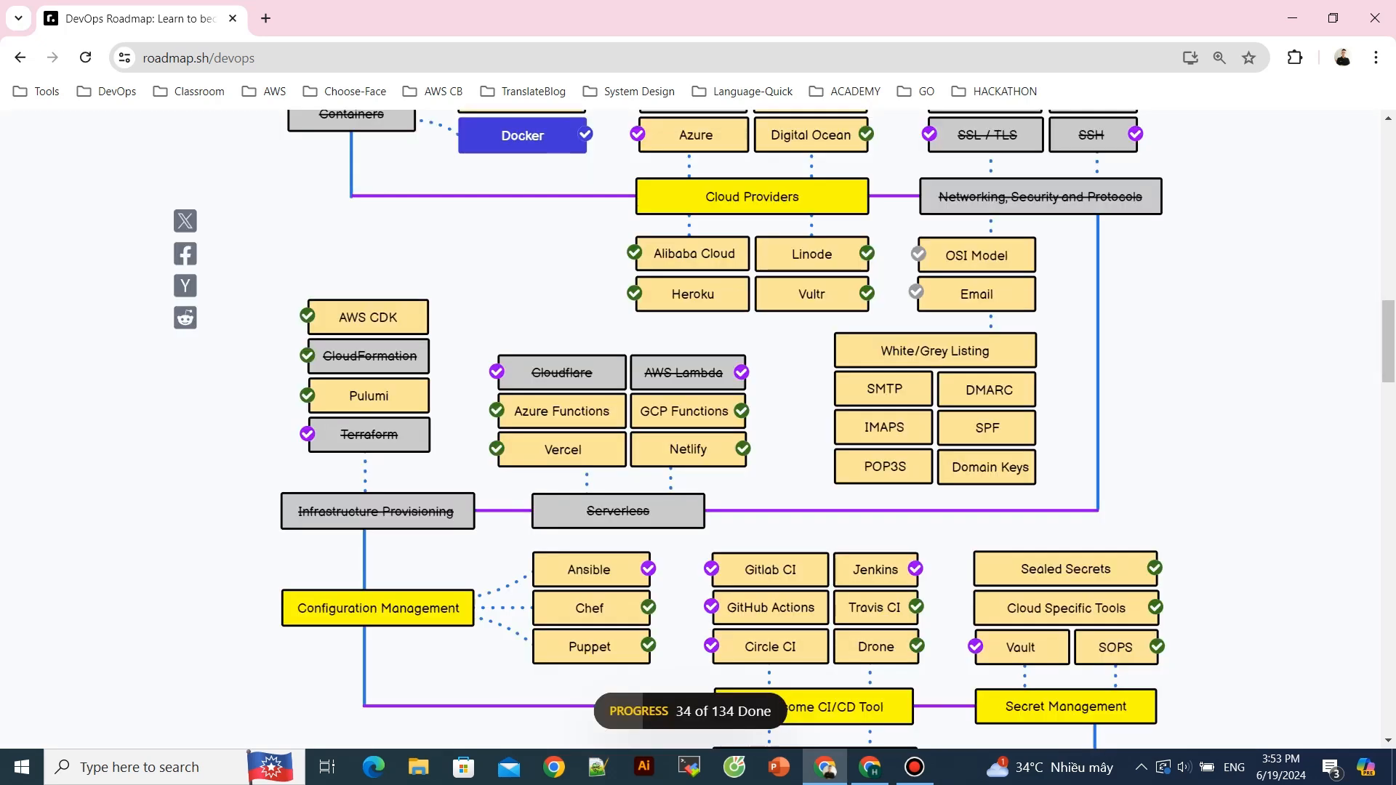
Step: Mark Configuration Management, the CI/CD tool topics and Secret Management as done
scroll("down", 3)
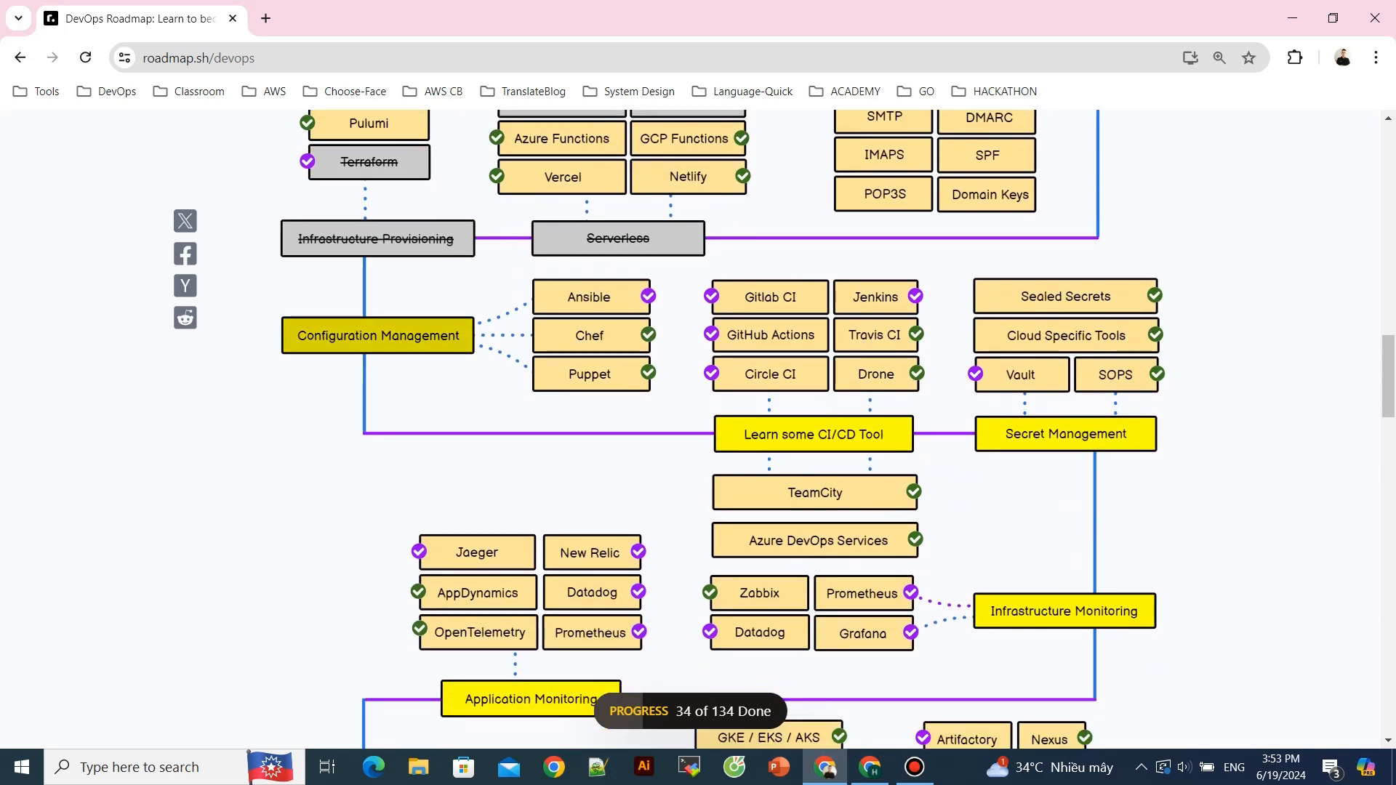
left_click(589, 297)
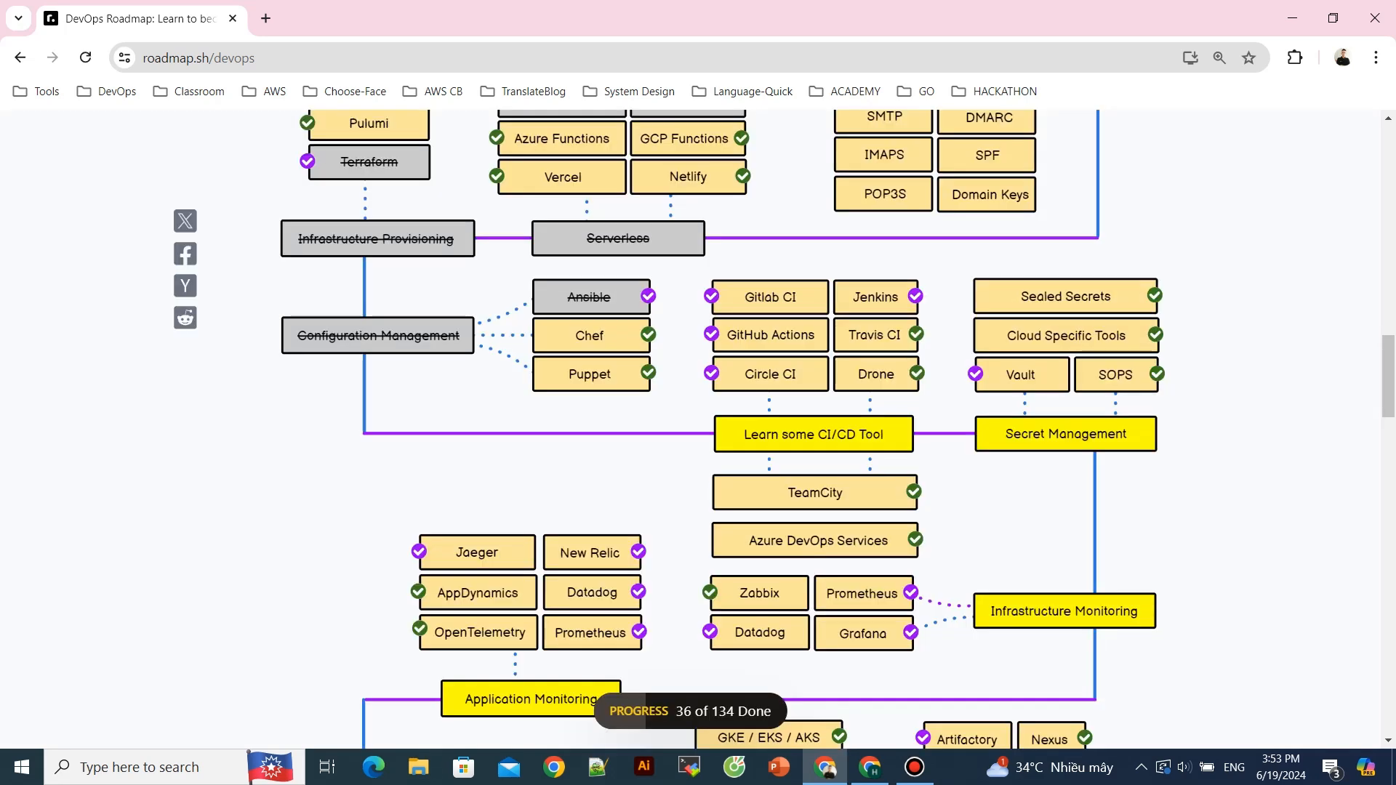
left_click(812, 435)
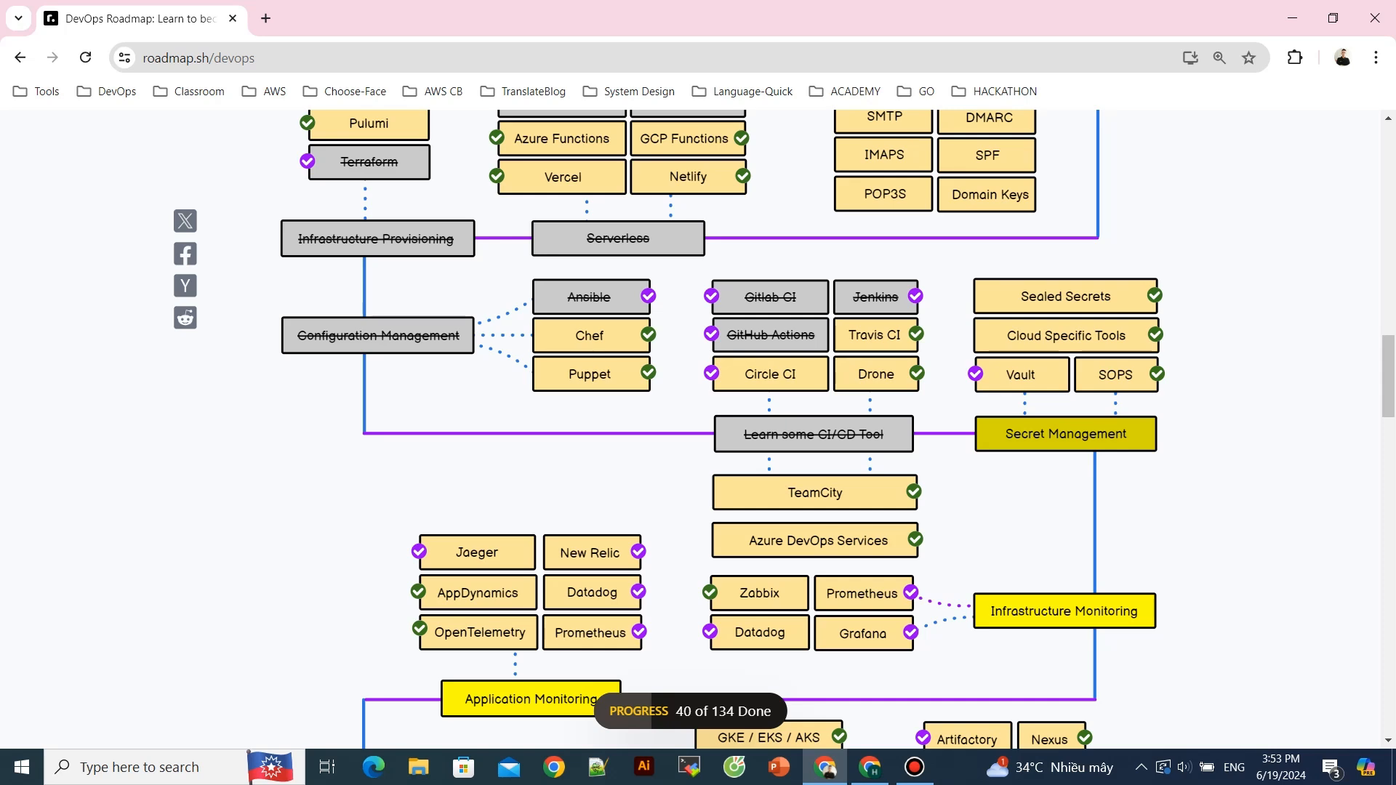
left_click(1064, 434)
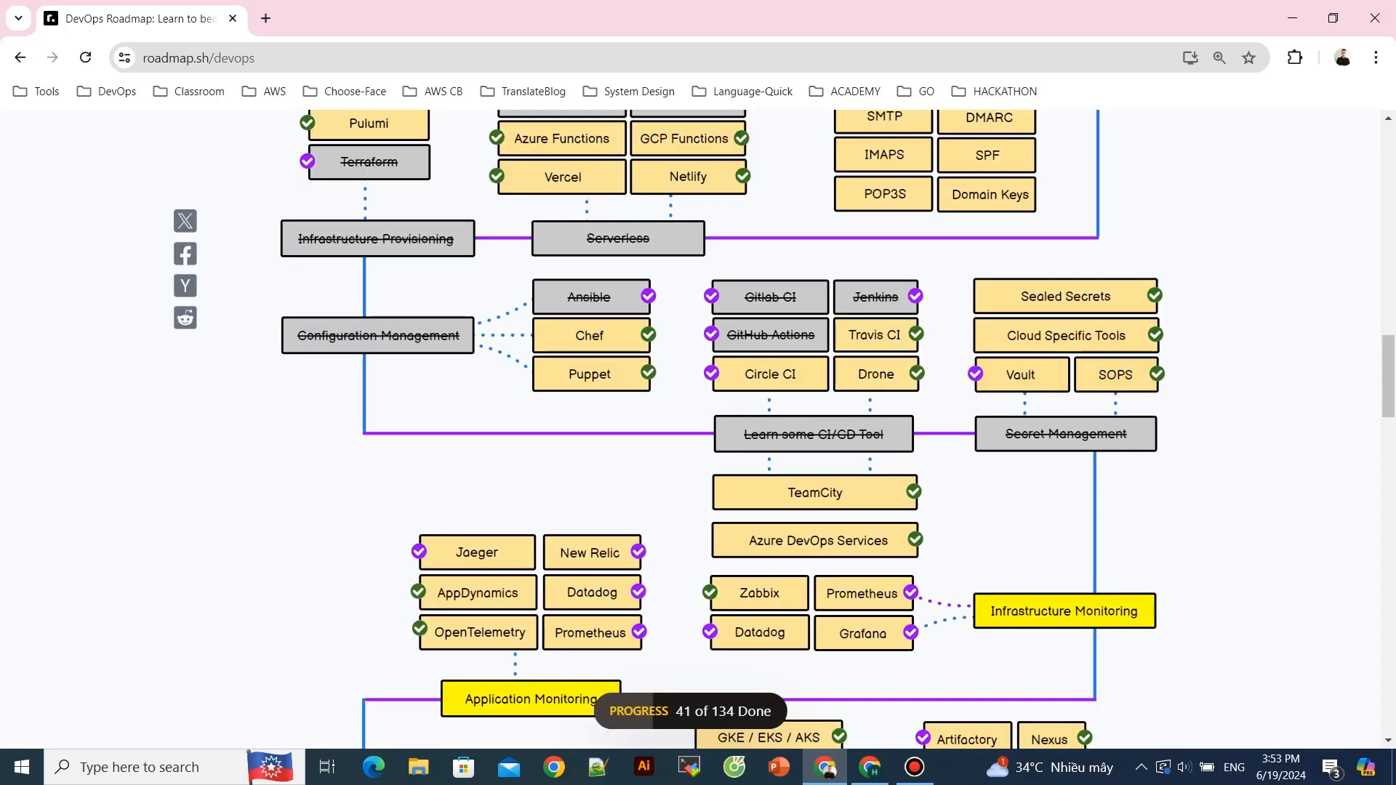
Step: Mark Infrastructure Monitoring, Application Monitoring, Logs Management and Elastic Stack as done
scroll("down", 3)
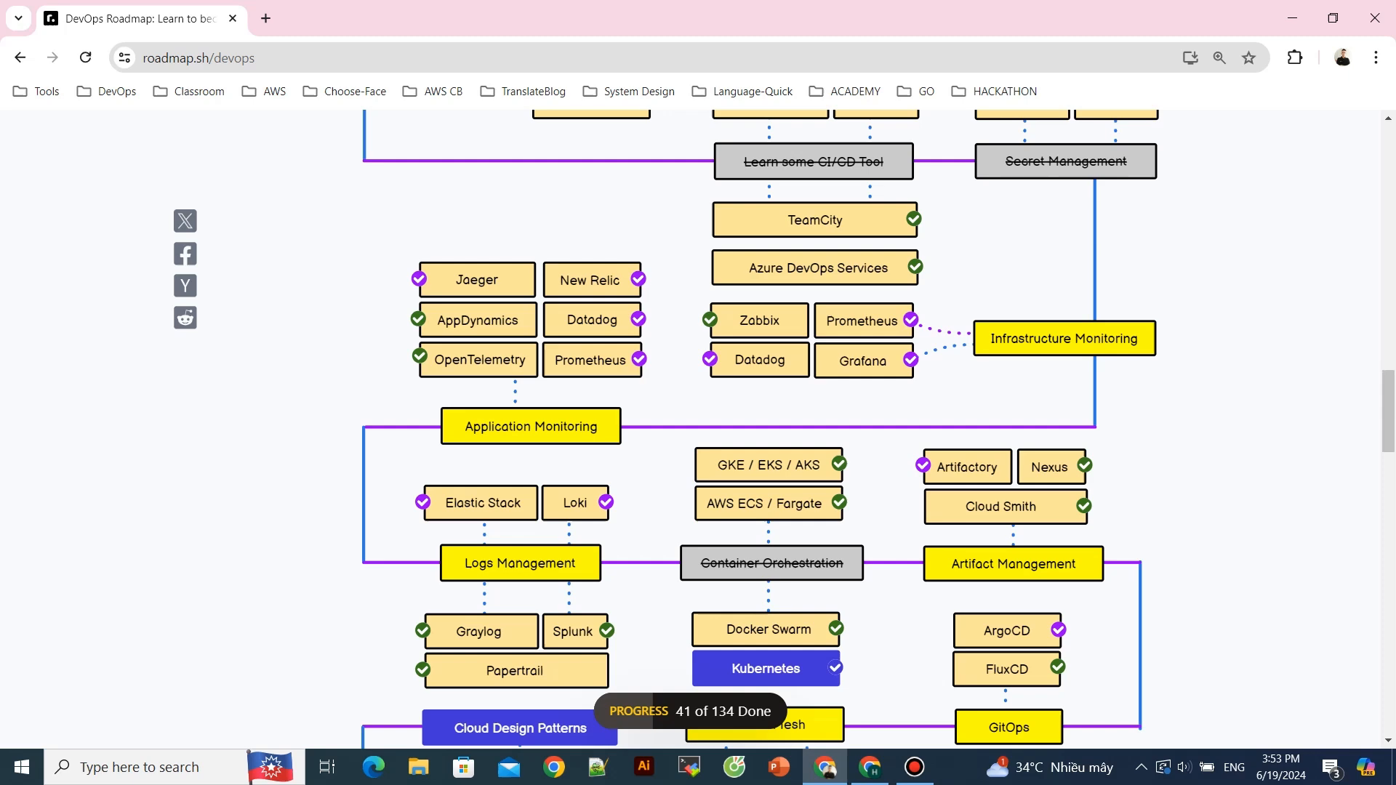
left_click(861, 320)
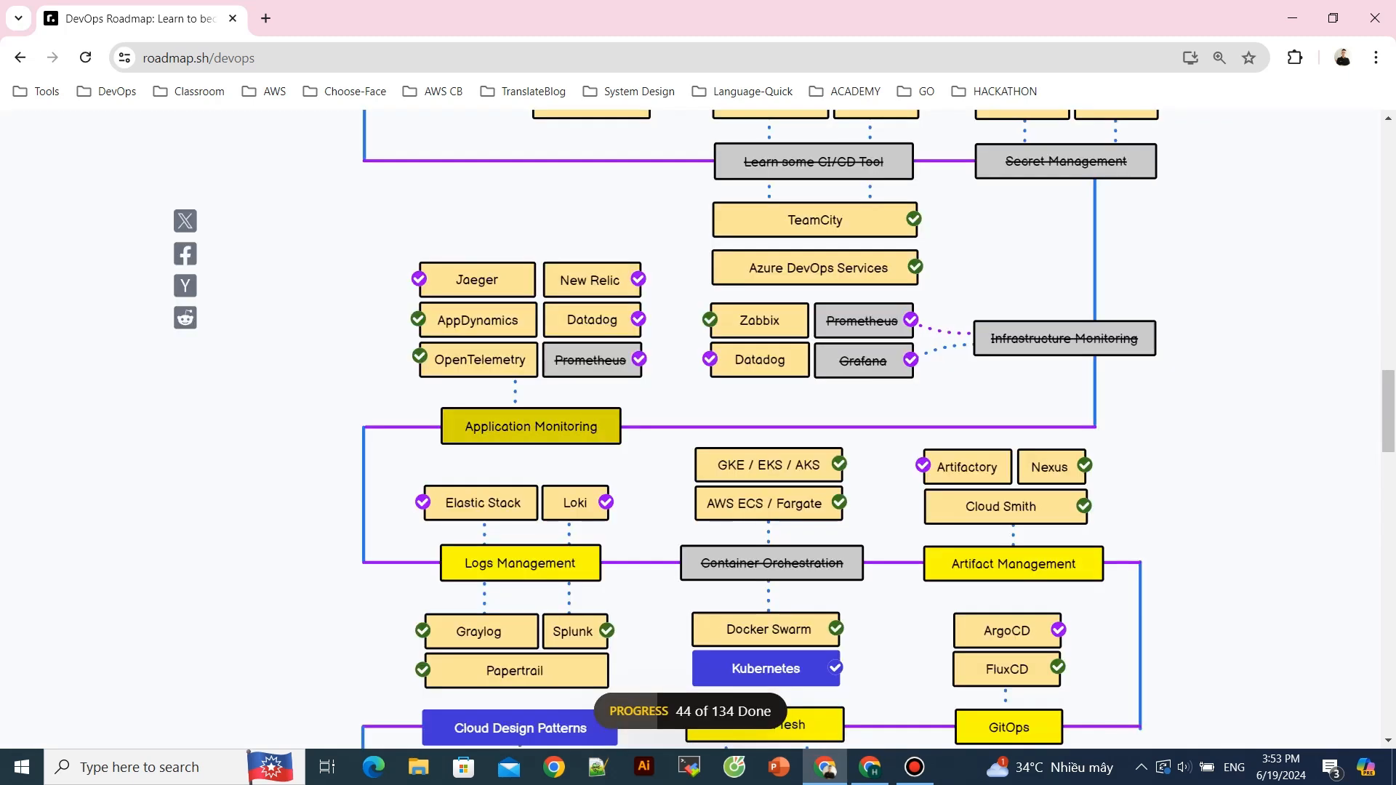
left_click(591, 318)
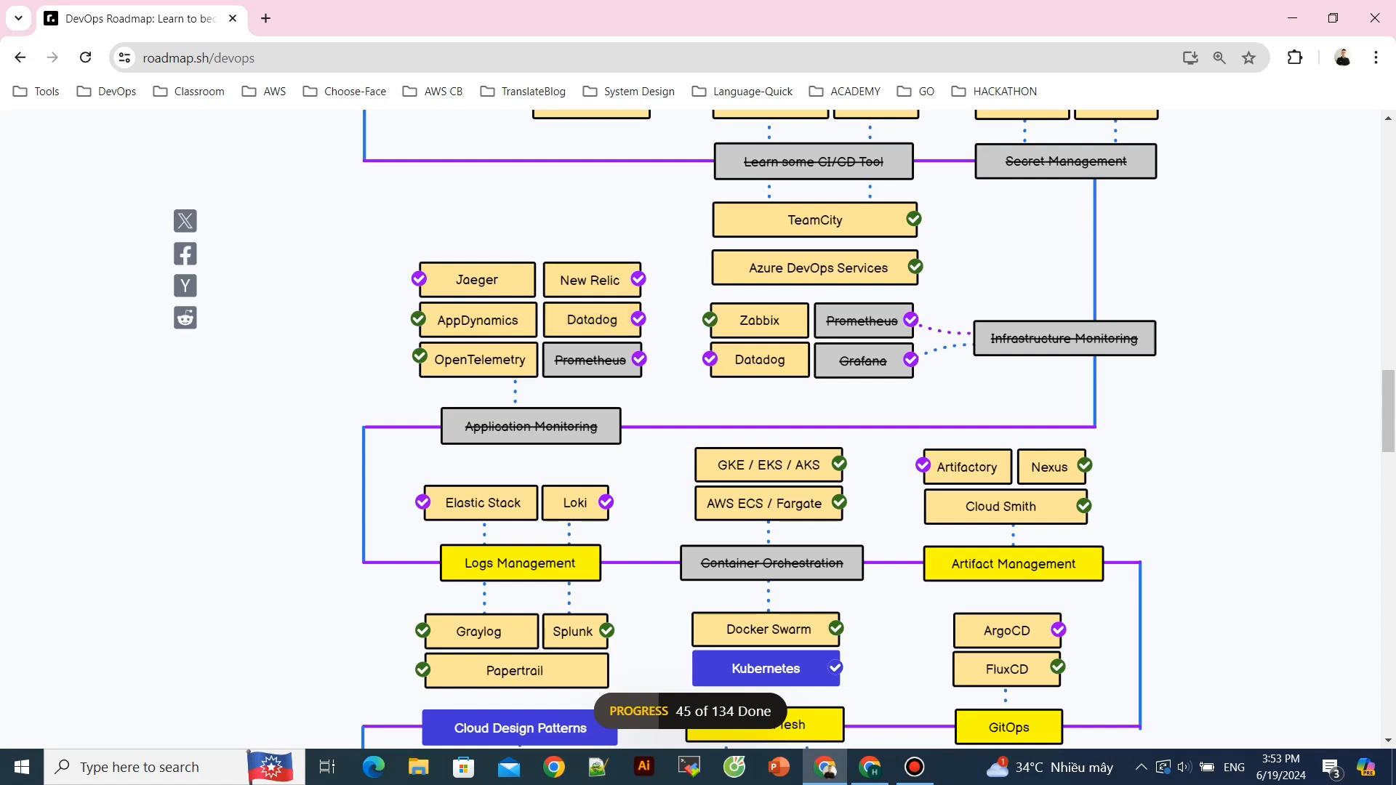
left_click(592, 320)
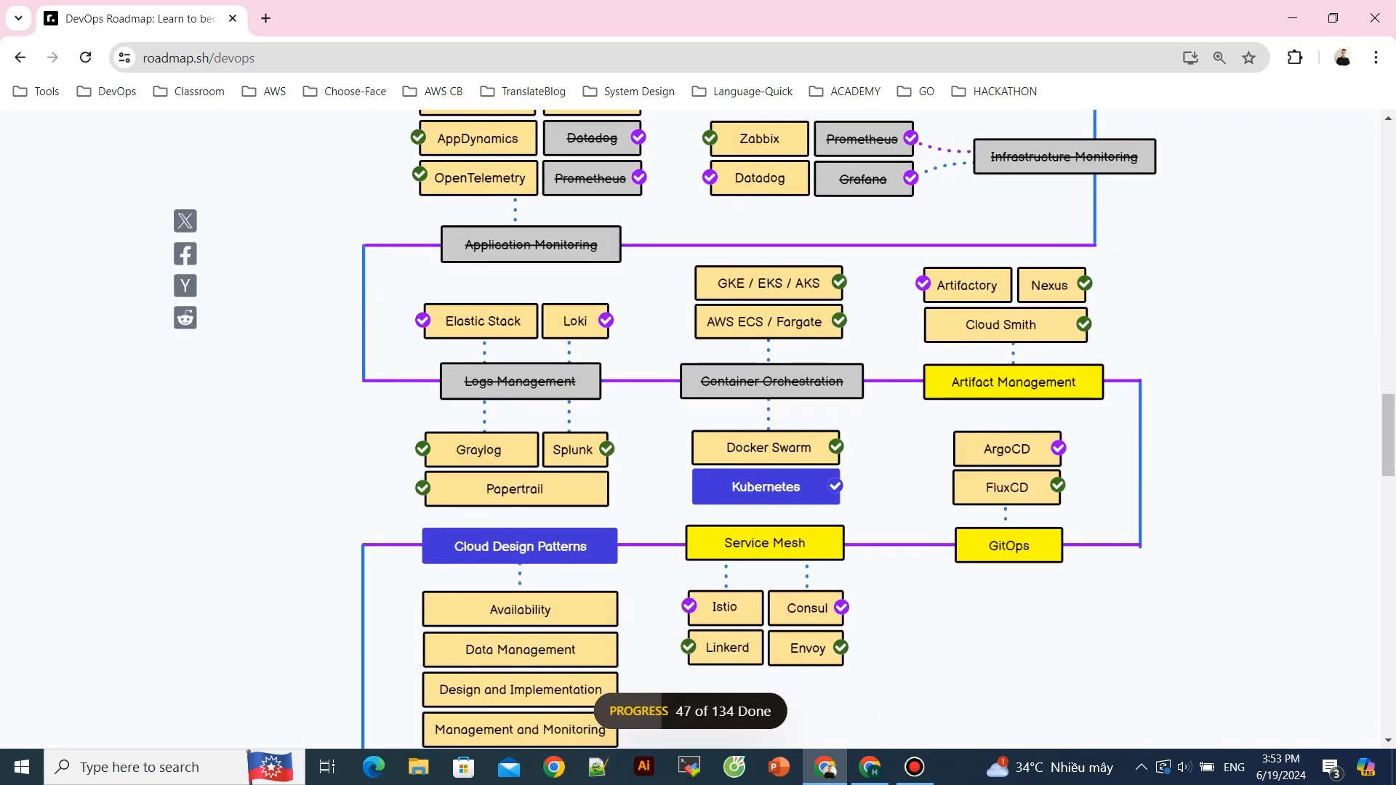
left_click(479, 321)
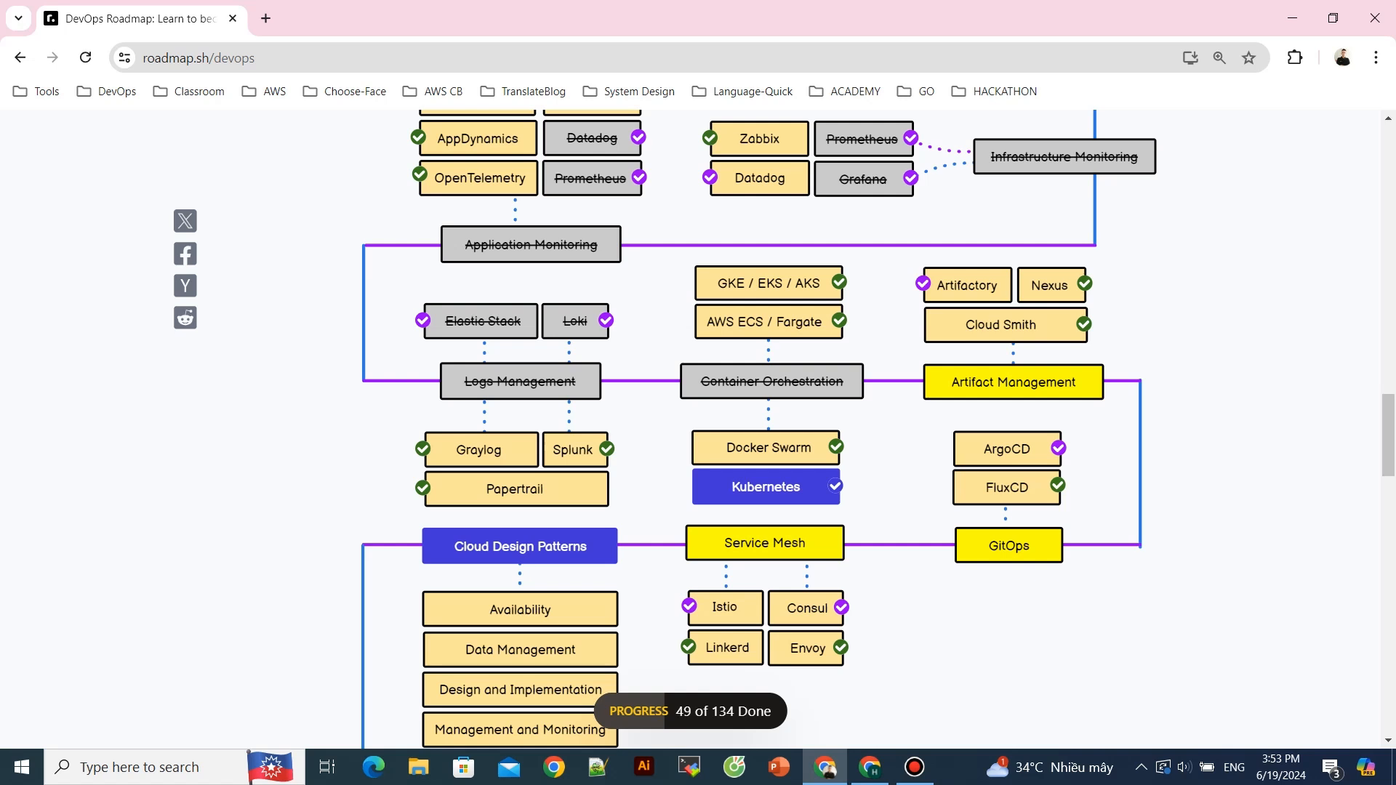
Step: Mark Nexus, ArgoCD and Istio as done, reaching 54 of 134
scroll("down", 3)
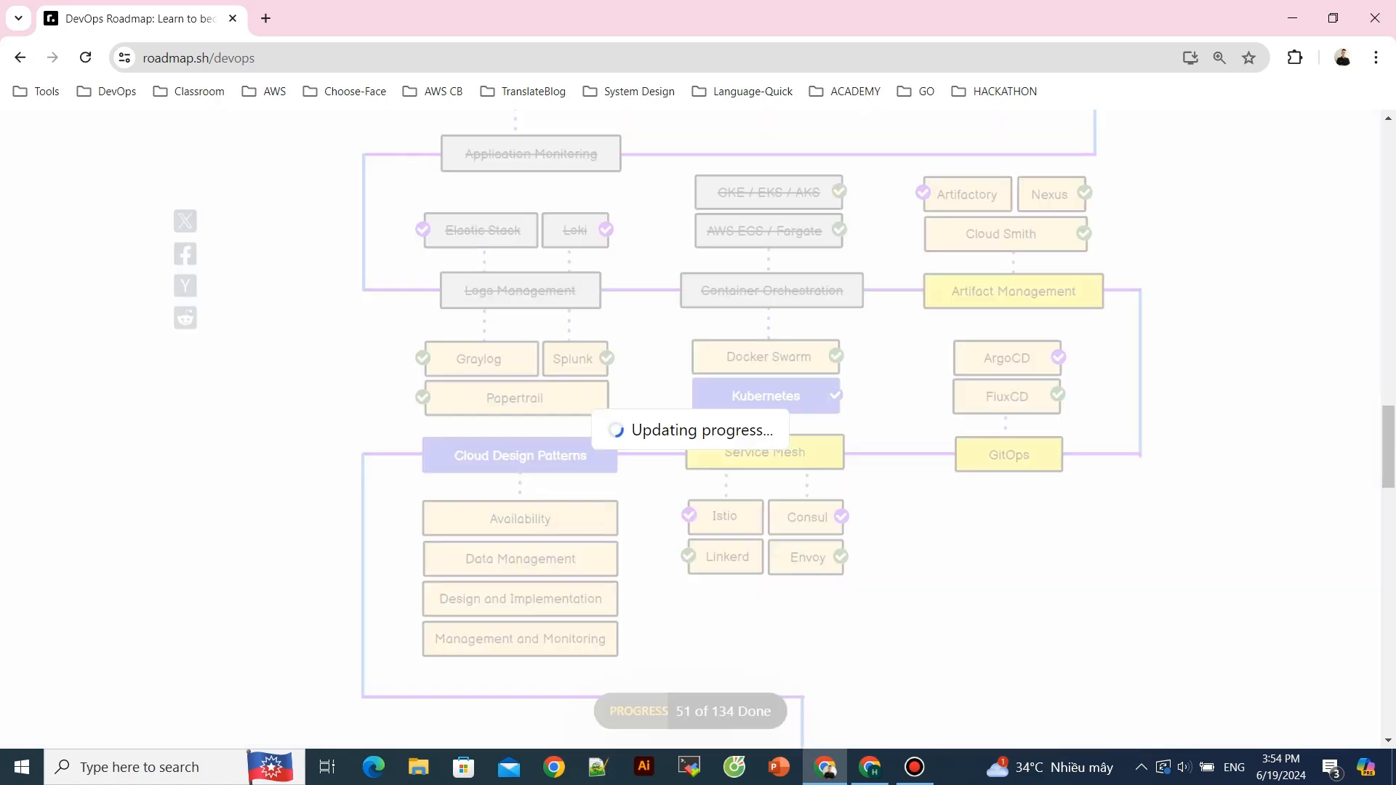
left_click(1050, 194)
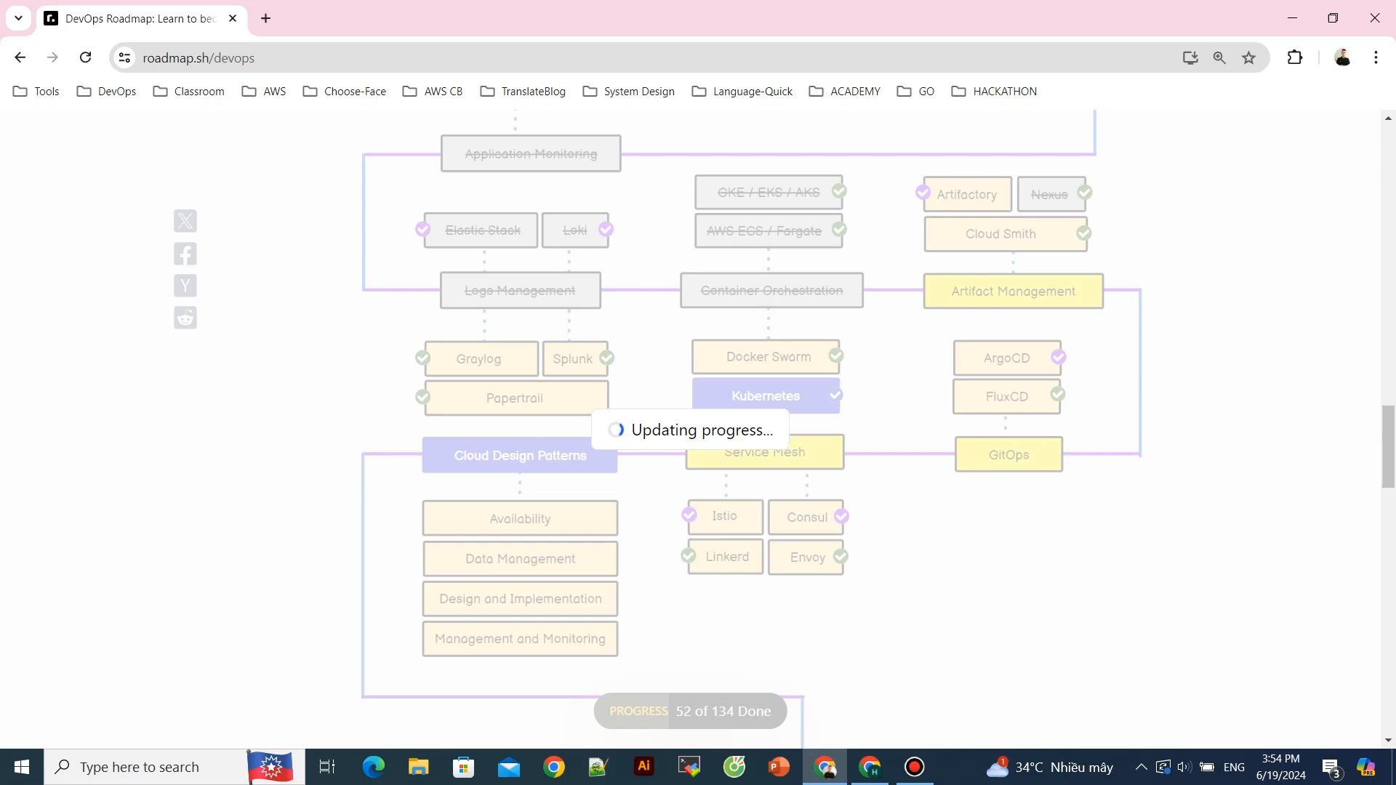
left_click(1008, 358)
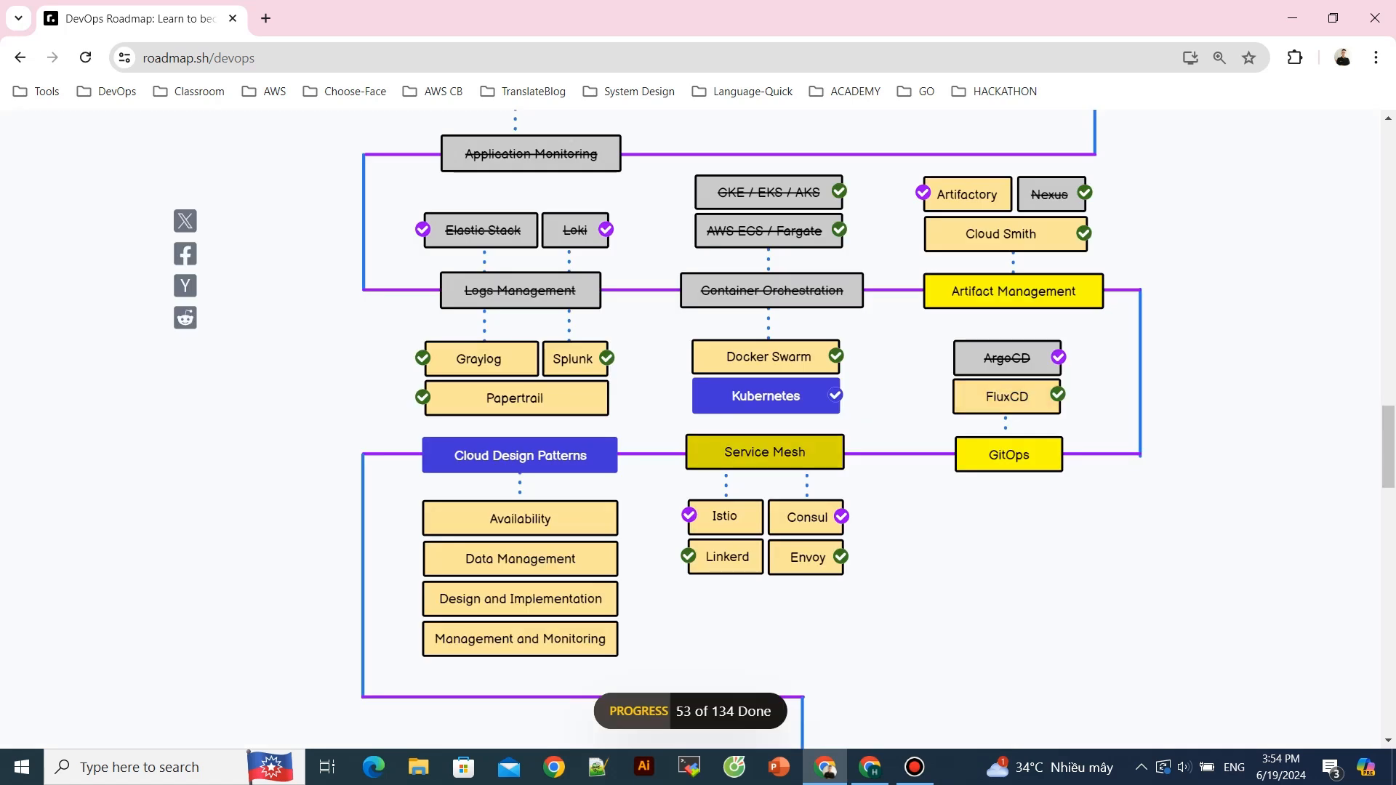
left_click(721, 516)
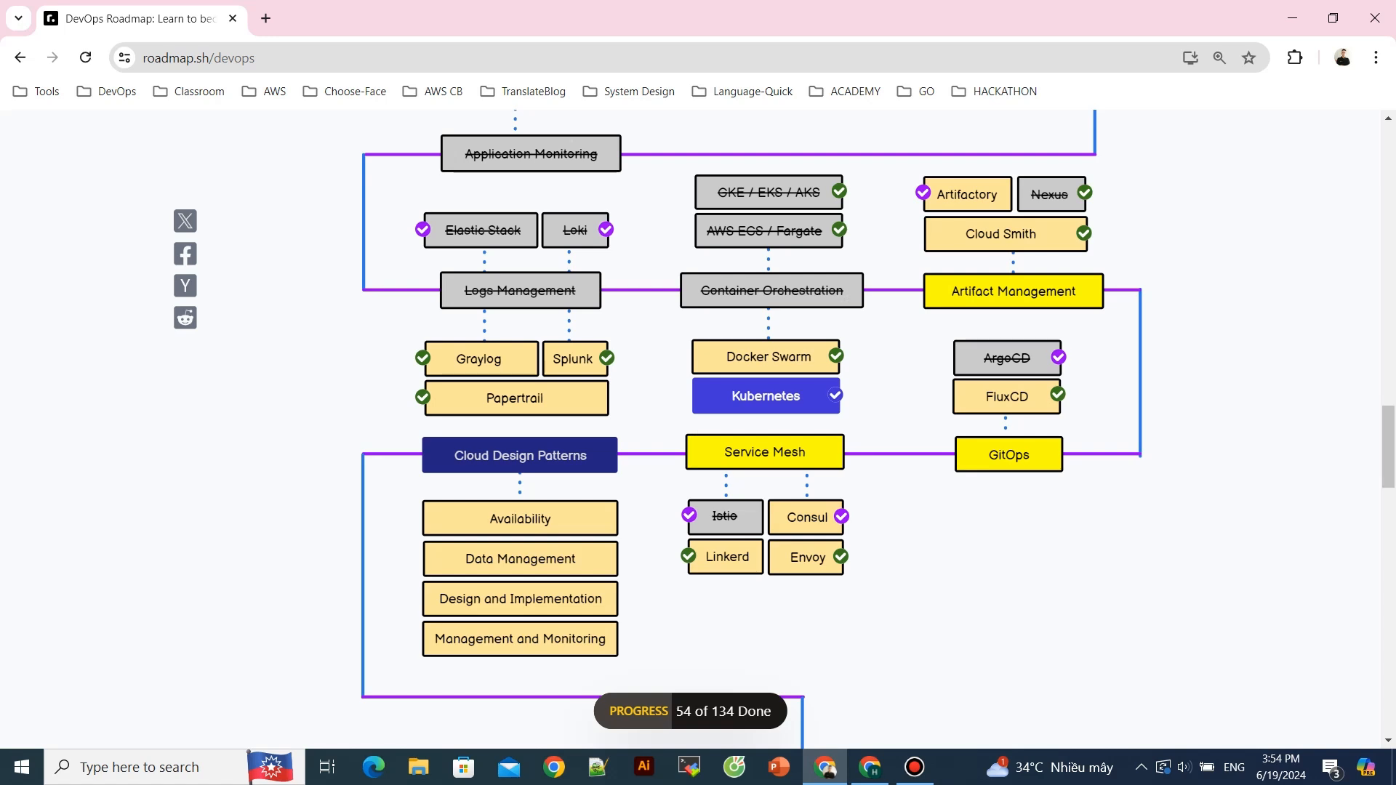
scroll("down", 3)
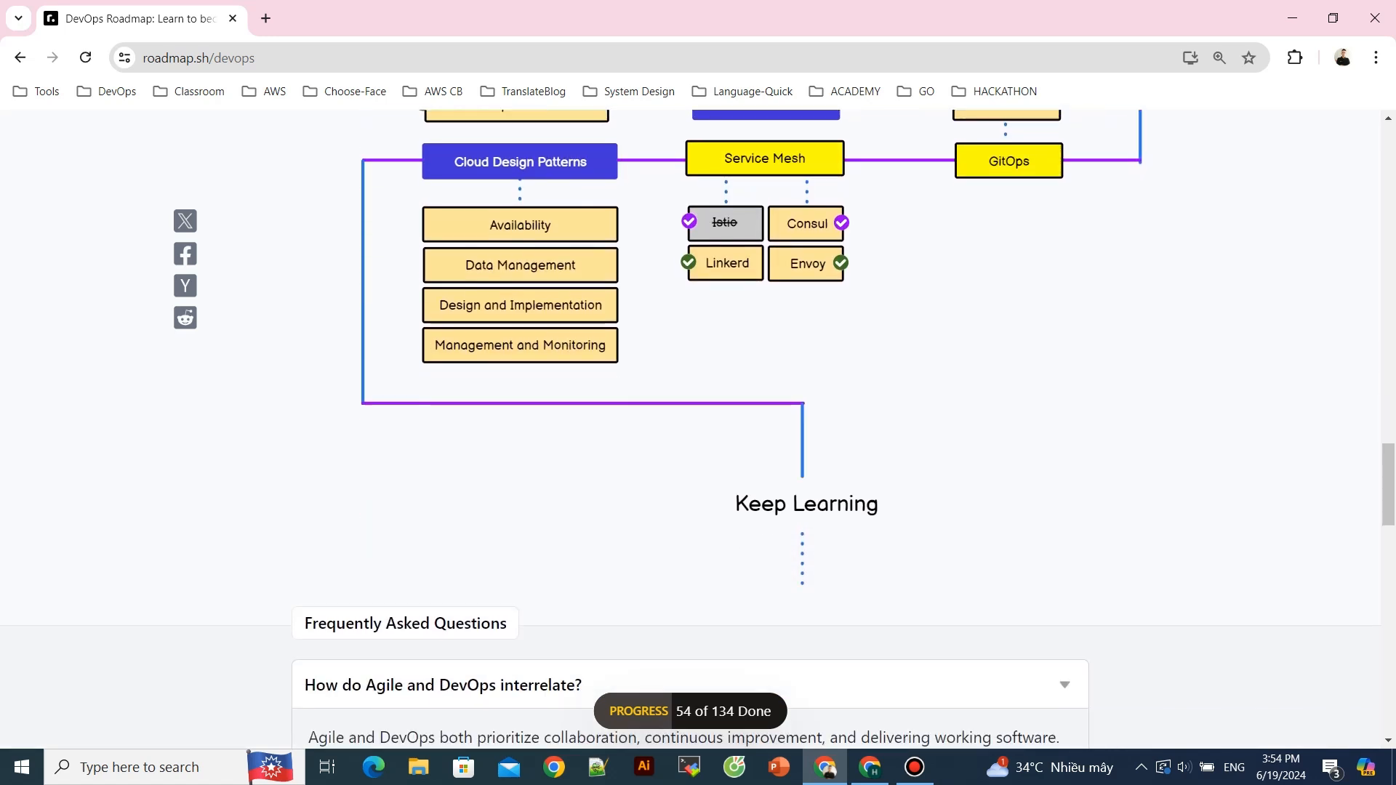